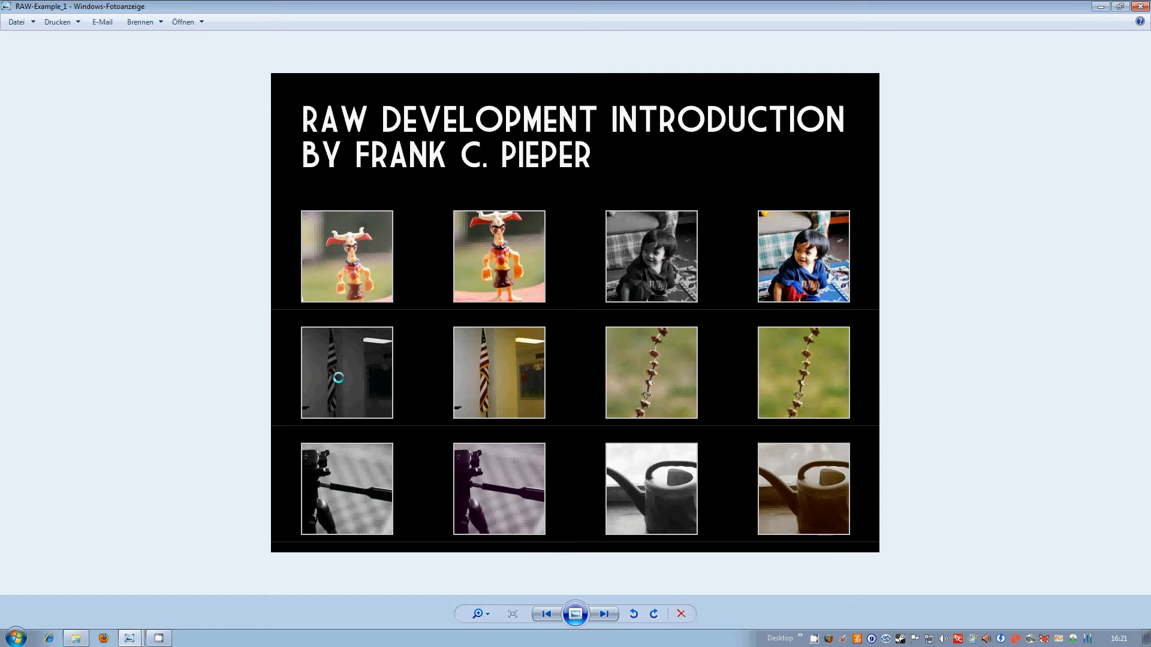
pyautogui.moveTo(429, 364)
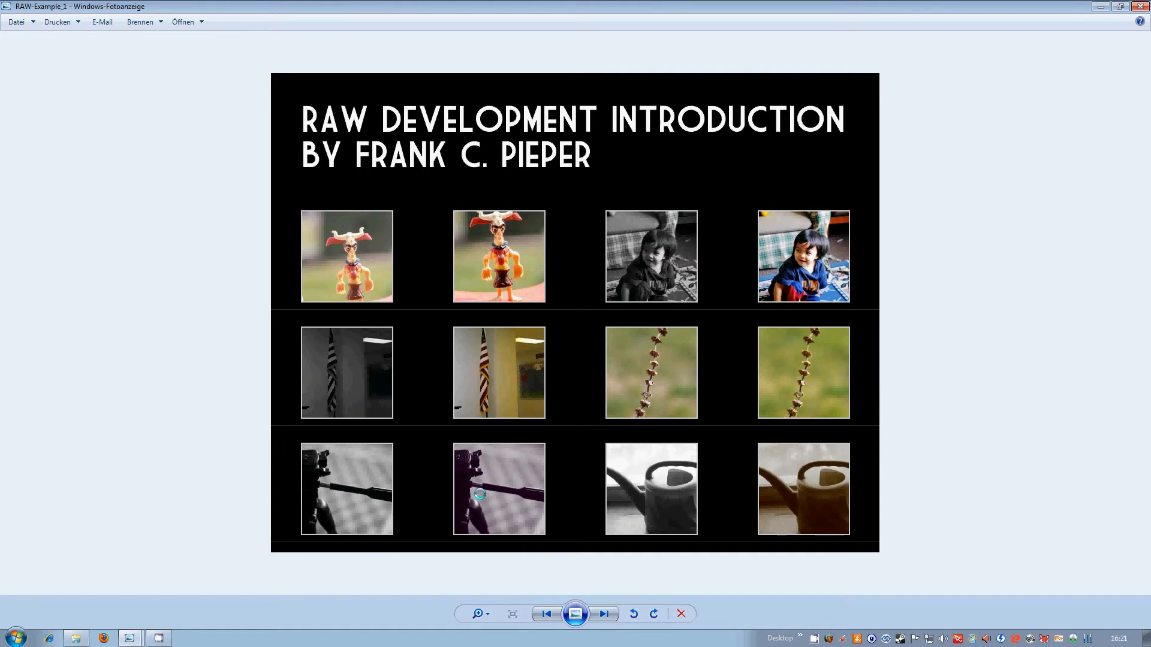
pyautogui.moveTo(812, 504)
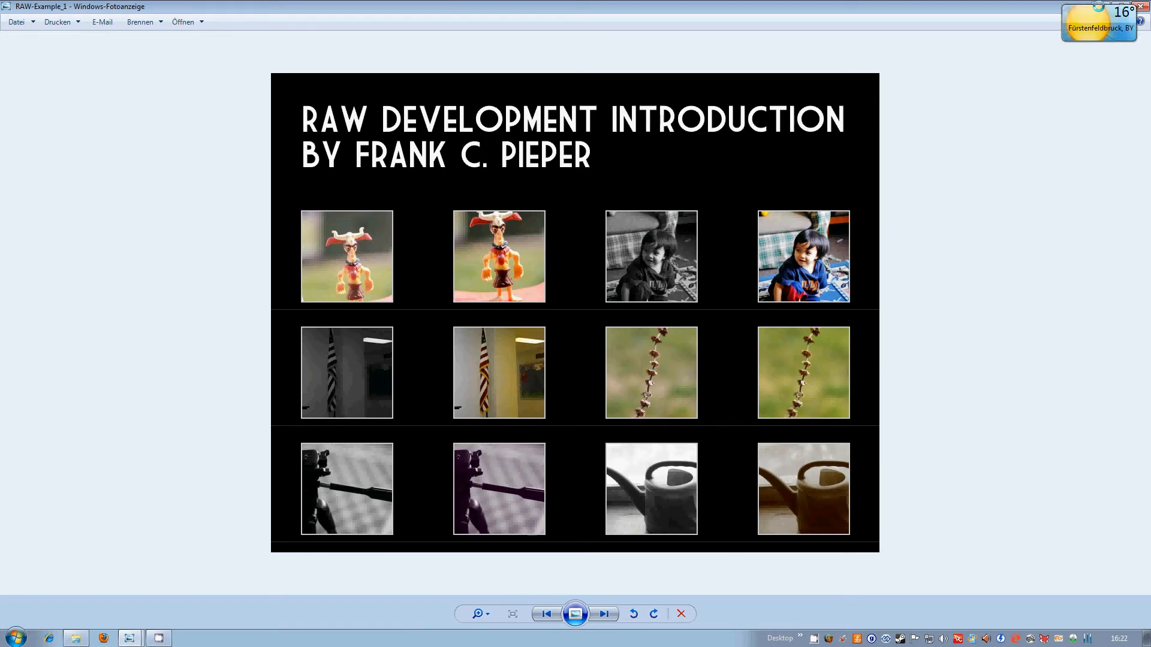
# Close the RAW development introduction image in Windows Photo Viewer
pyautogui.click(679, 613)
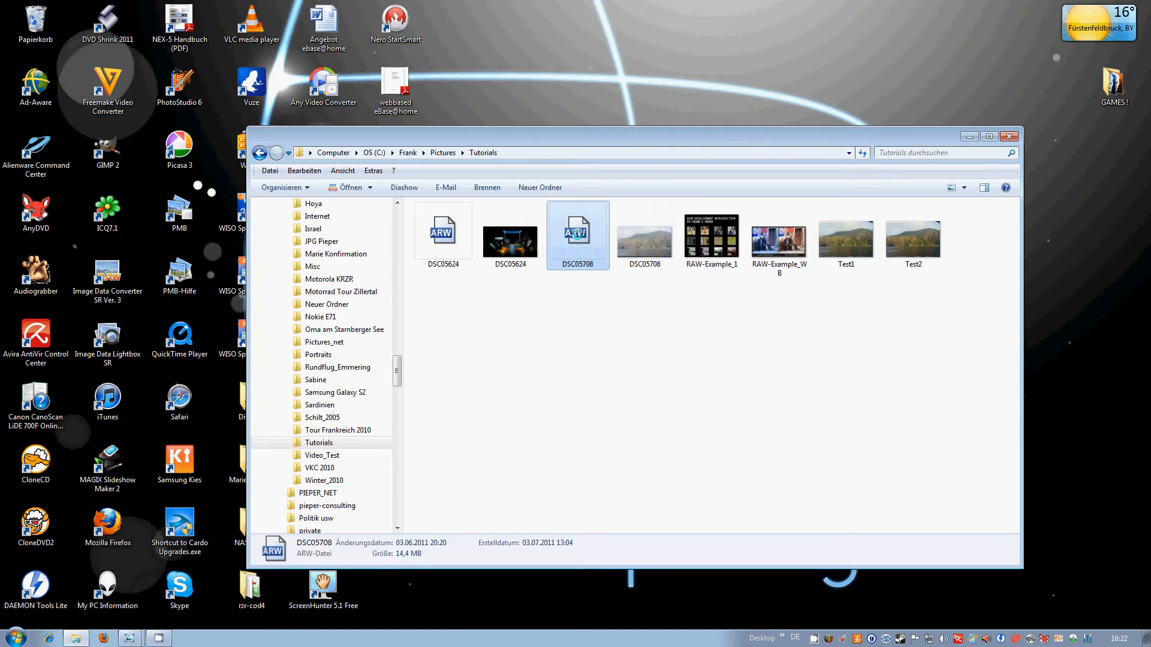
# Open DSC05708.ARW from the Tutorials folder in Image Data Converter SR
pyautogui.doubleClick(578, 232)
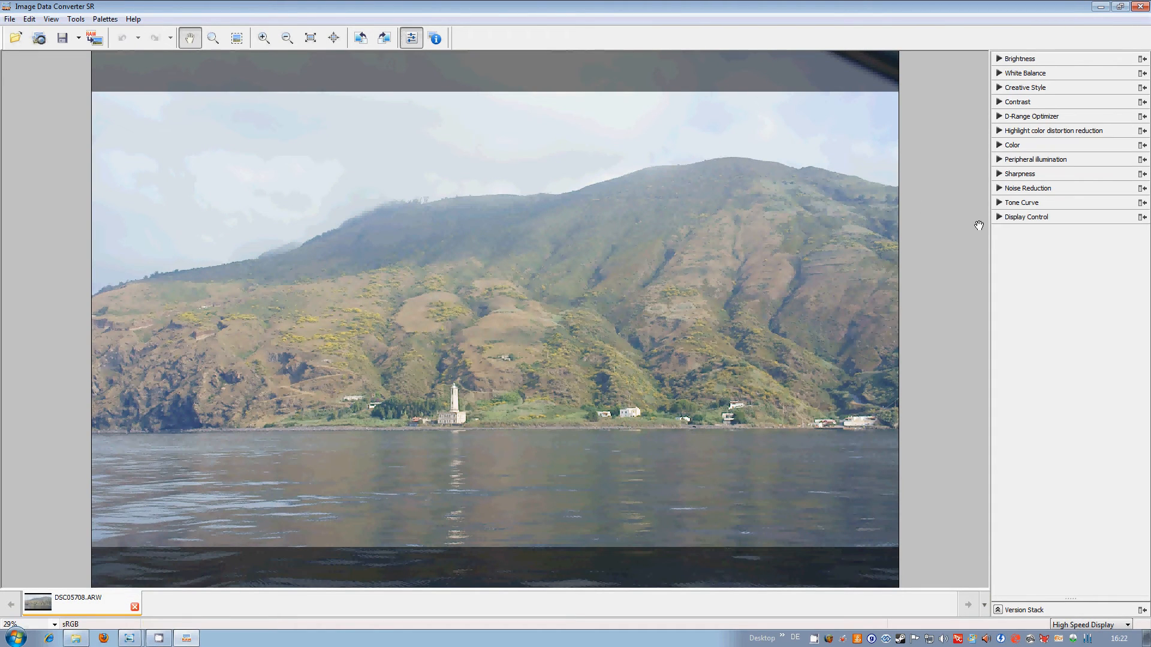
# Turn off the 16:9 area overlay and show the Image Properties window
pyautogui.click(1025, 217)
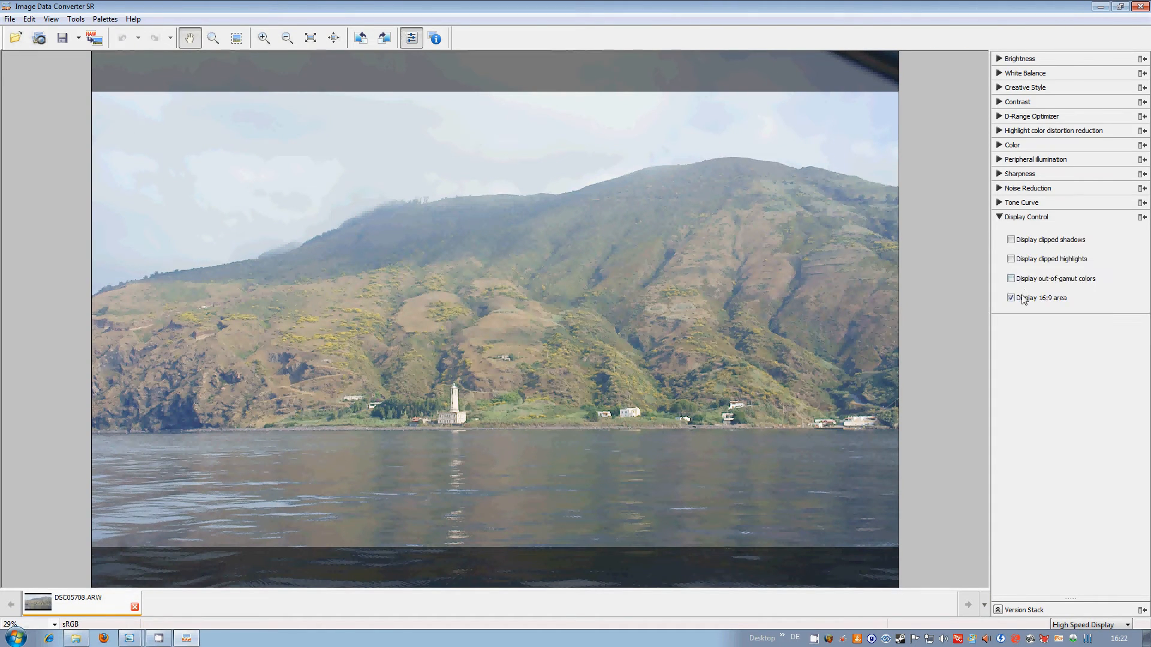
pyautogui.click(1012, 297)
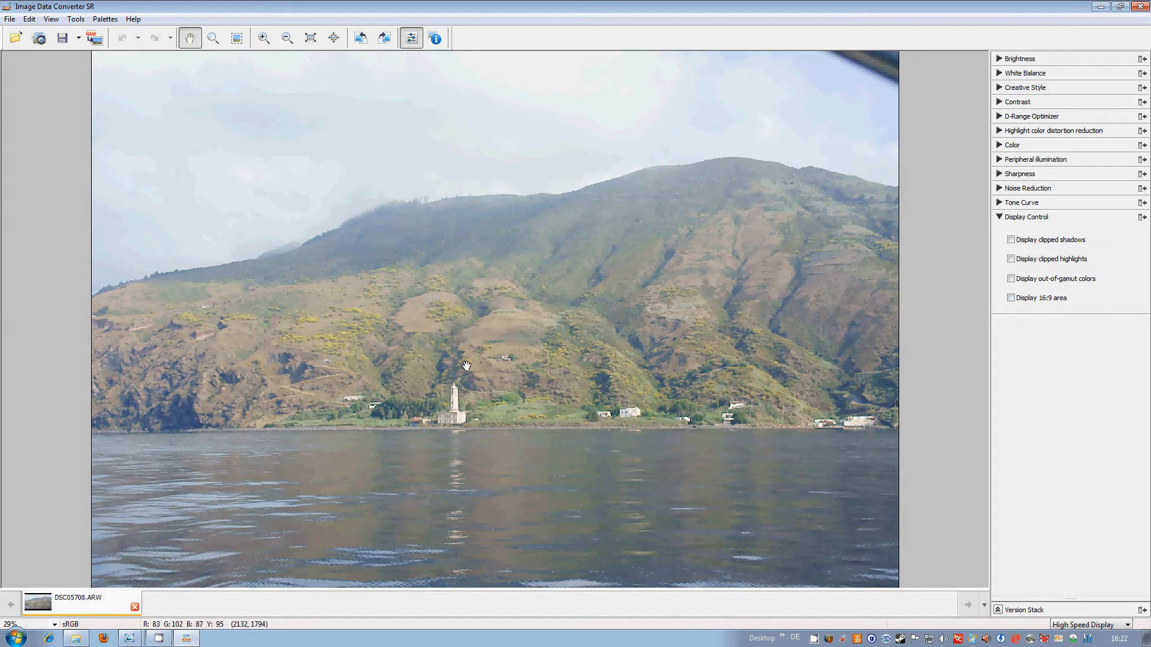
pyautogui.click(434, 37)
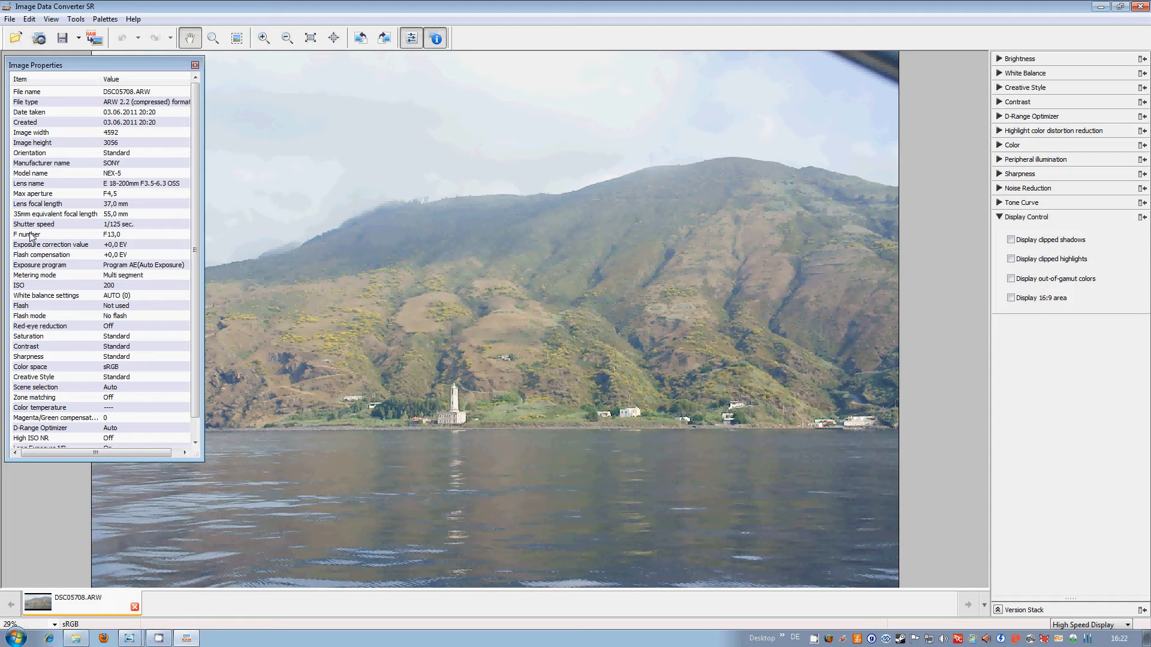
pyautogui.moveTo(65, 215)
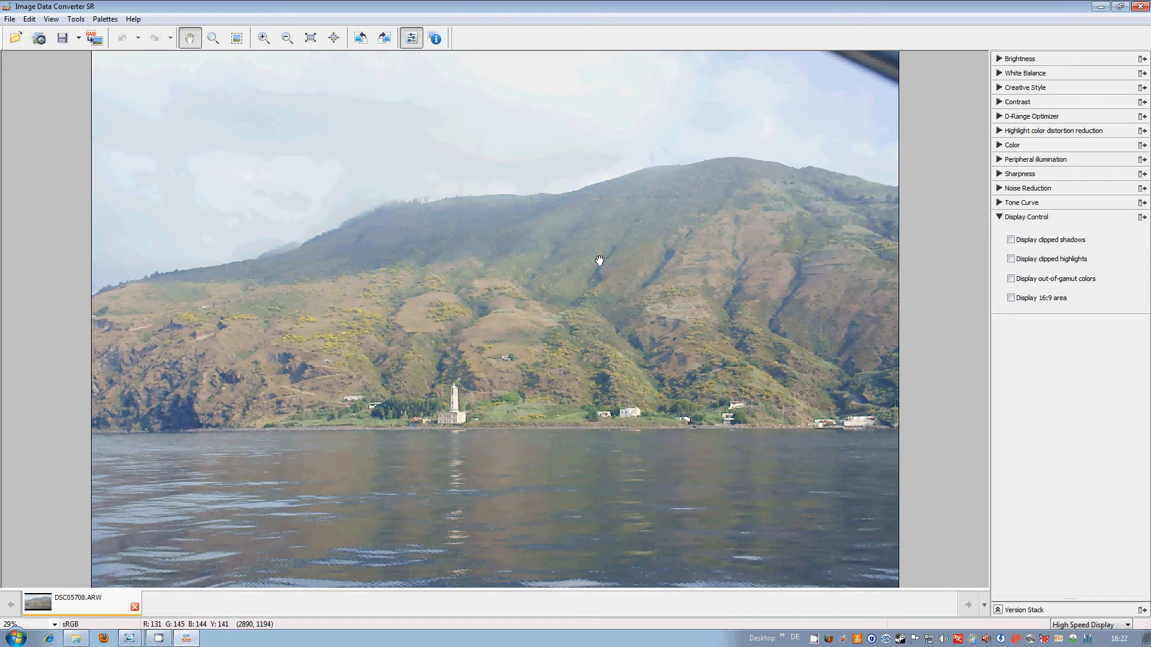
pyautogui.moveTo(594, 270)
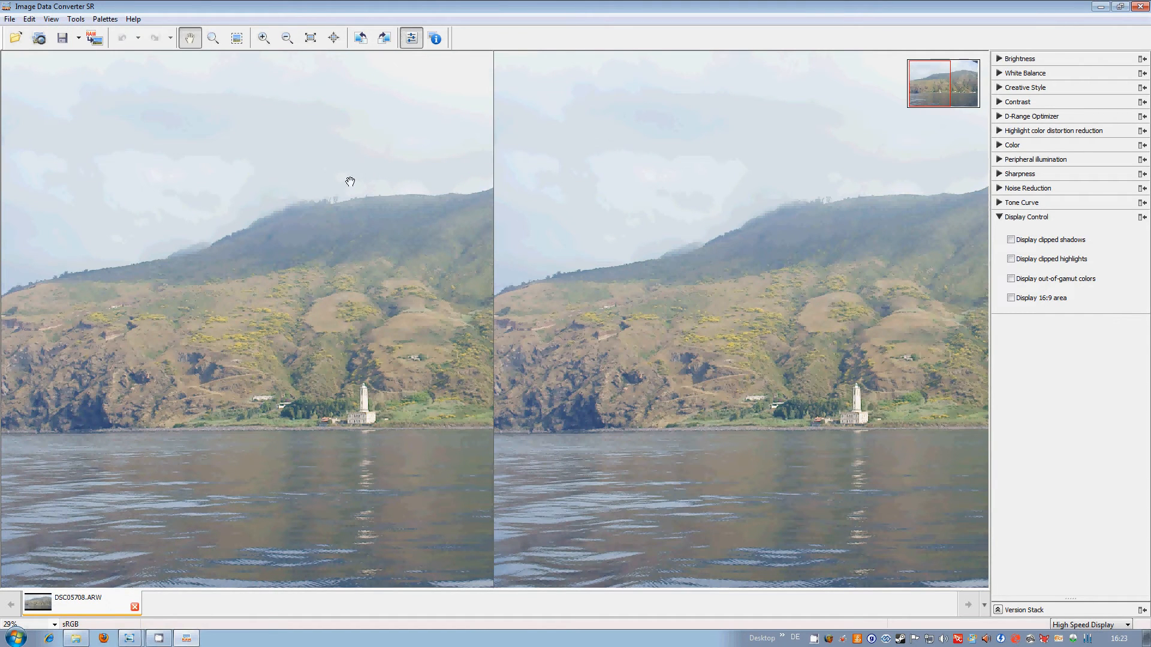
pyautogui.moveTo(419, 299)
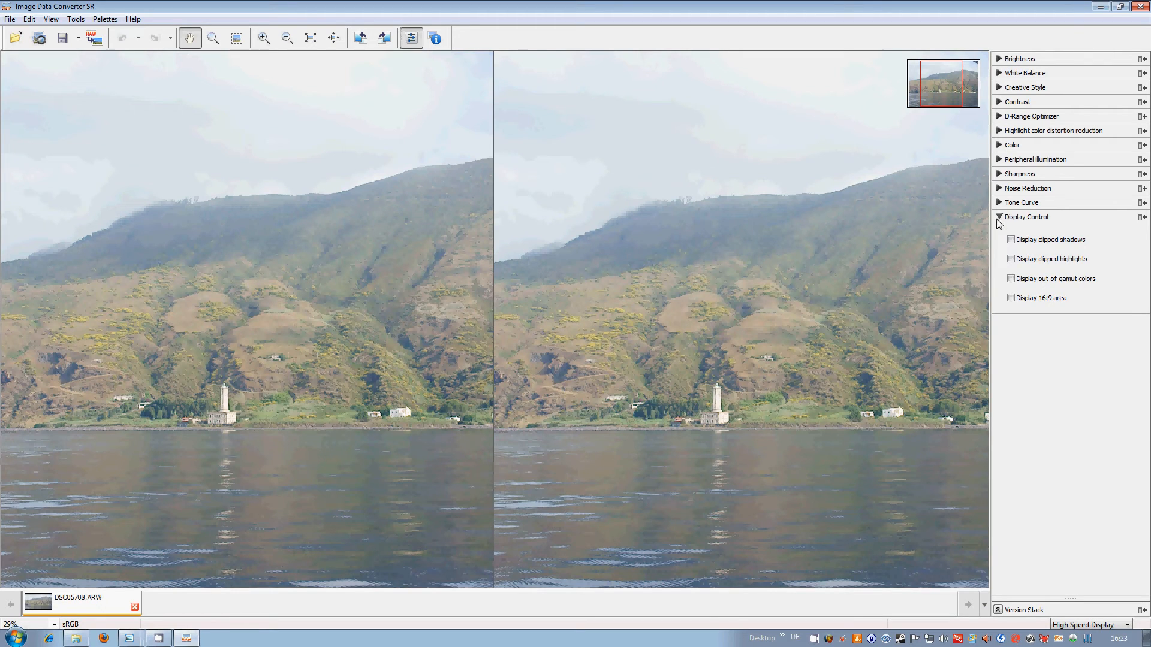
# Collapse the Display Control palette and bring up the Brightness adjustment
pyautogui.click(998, 217)
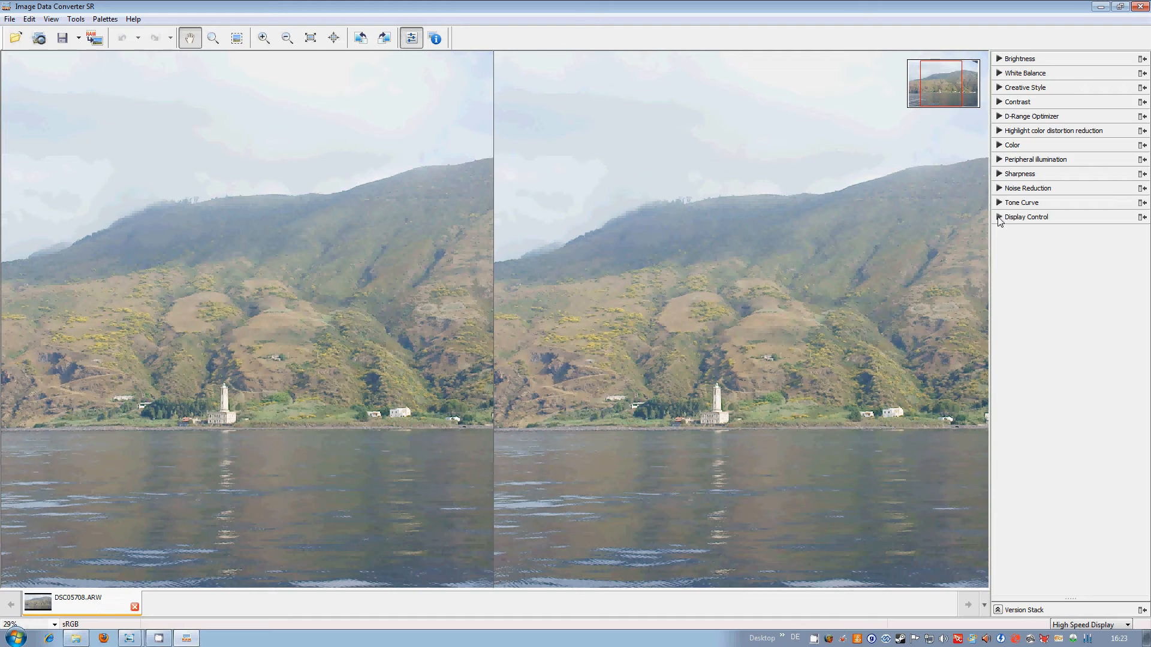
pyautogui.moveTo(1011, 175)
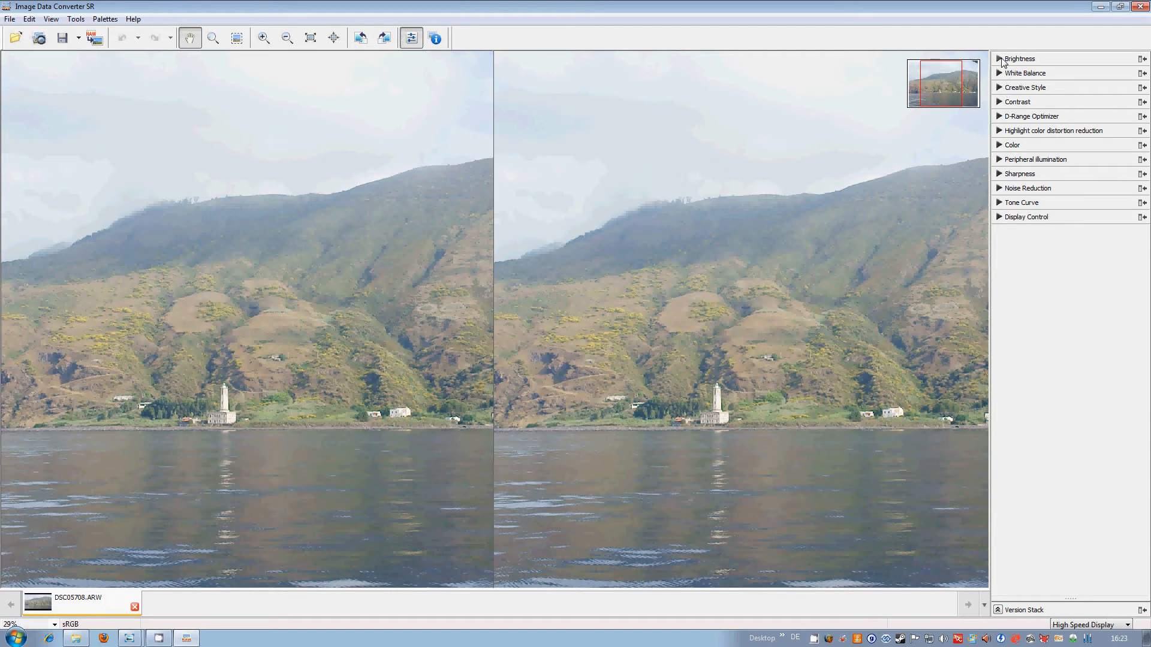
pyautogui.click(1000, 58)
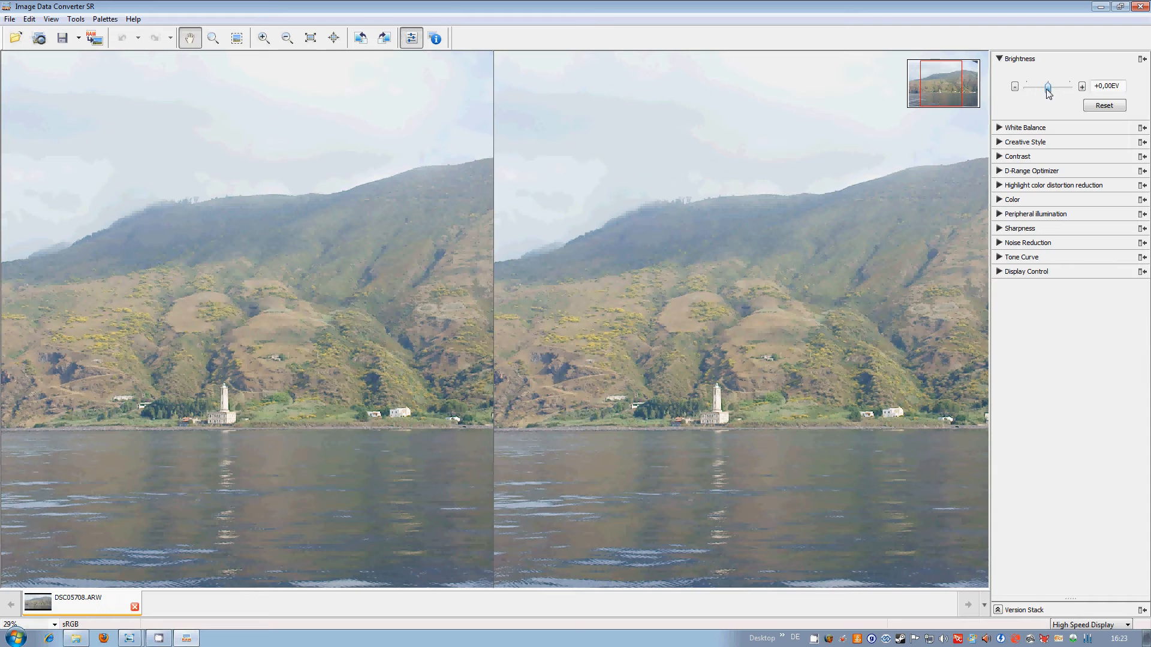
# Darken the photo to -0.78 EV and expand the White Balance palette
pyautogui.moveTo(1048, 87); pyautogui.dragTo(1038, 86)
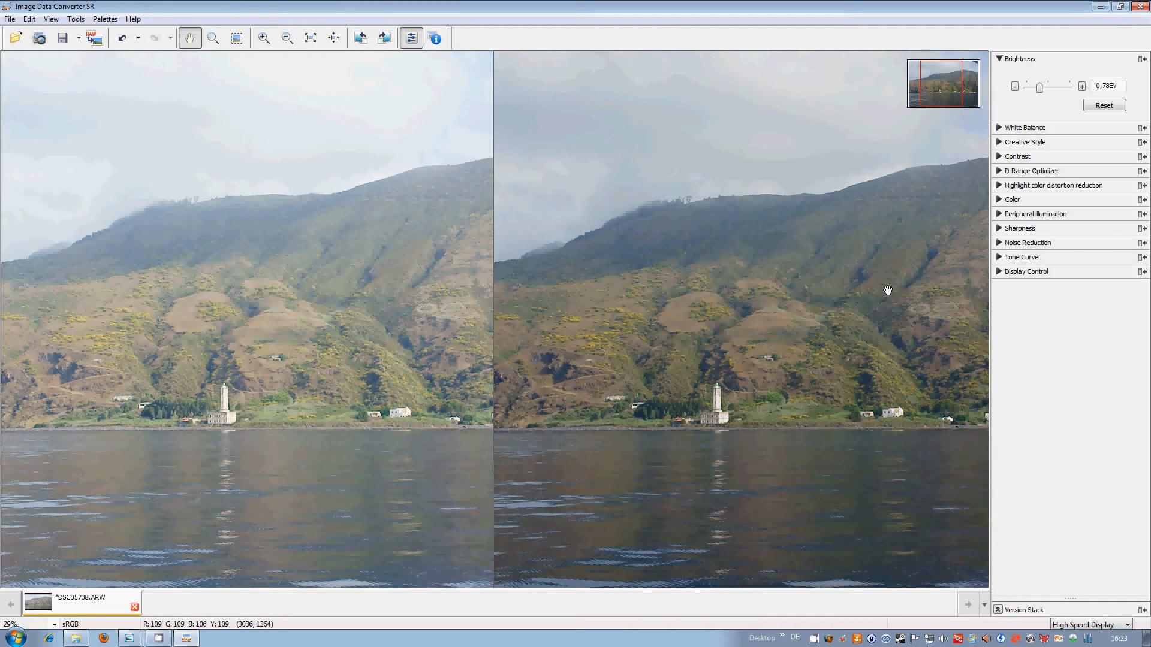
pyautogui.click(1025, 127)
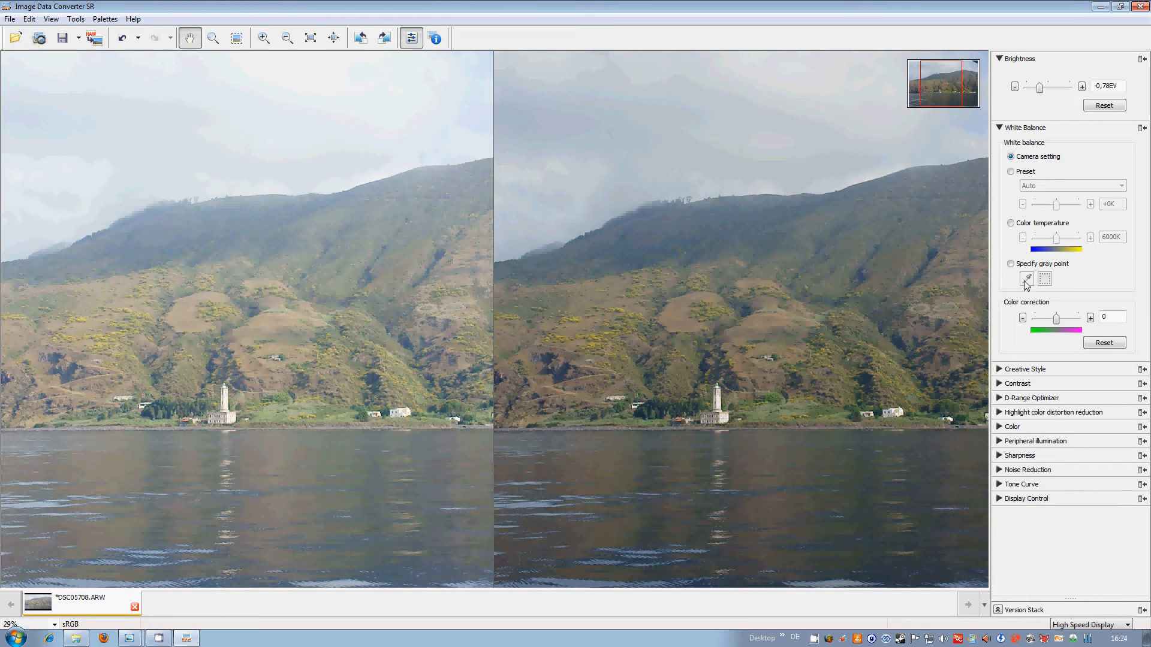
# Switch white balance to 'Specify gray point' mode
pyautogui.click(1012, 264)
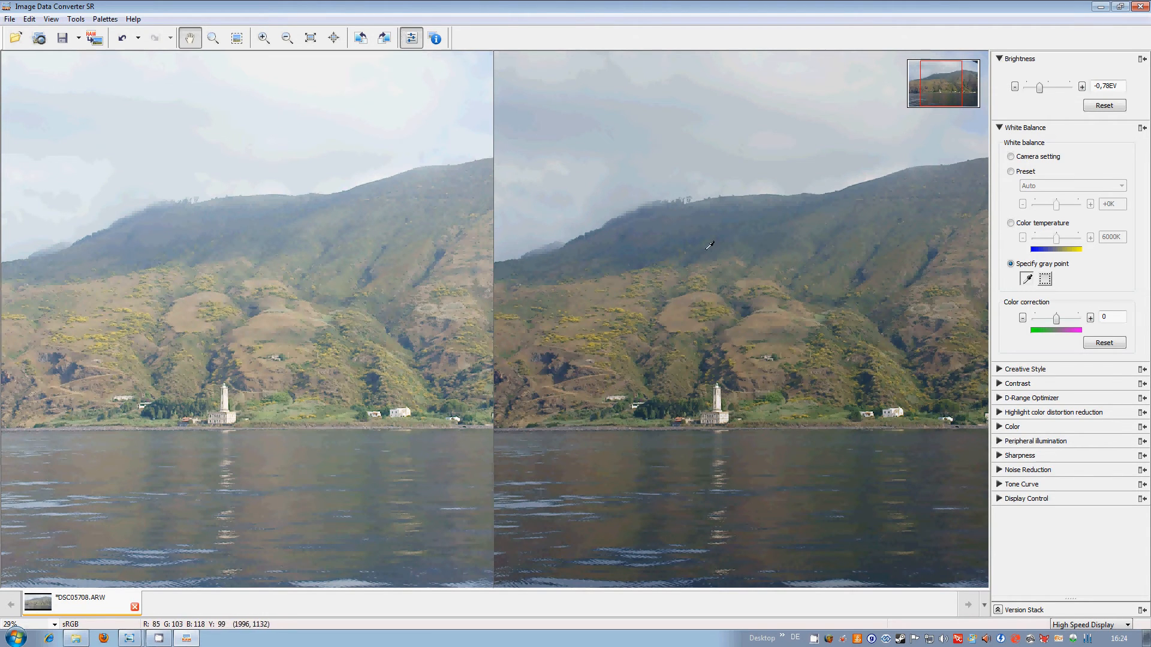
pyautogui.moveTo(564, 69)
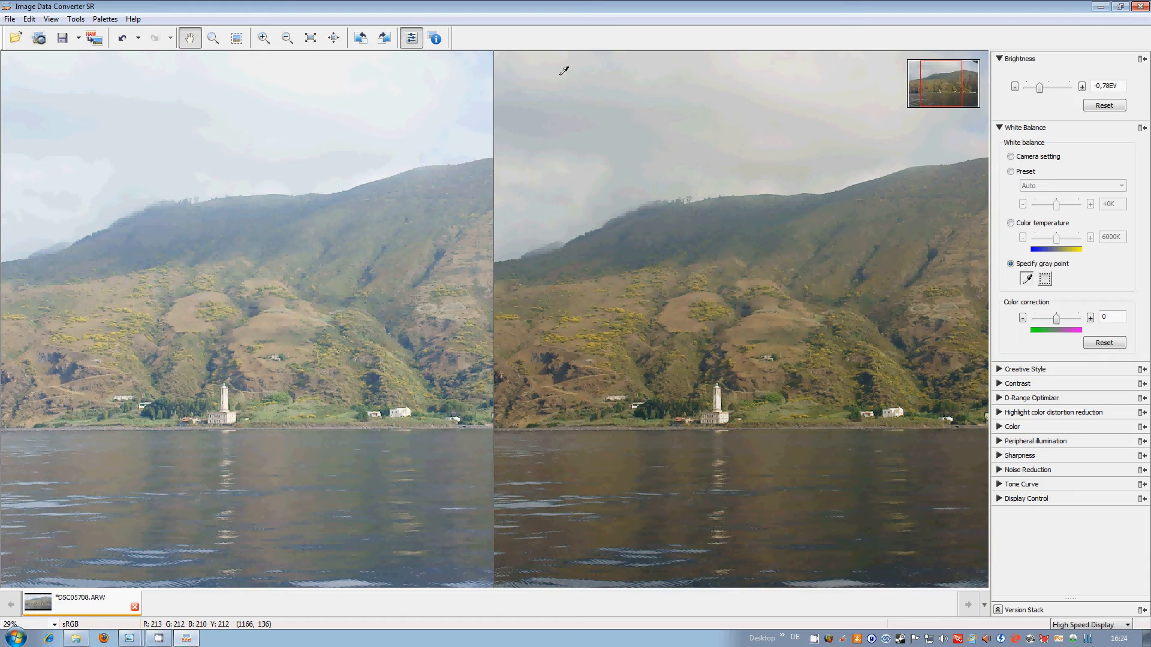
pyautogui.moveTo(663, 124)
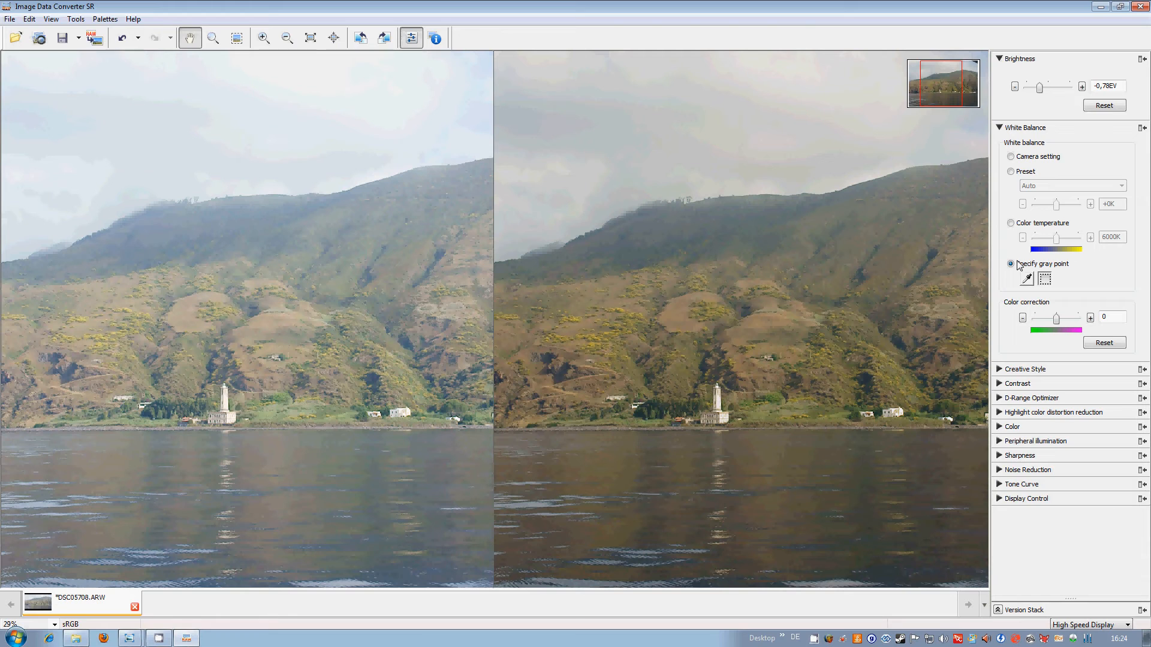
# Keep gray-point white balance and sample a neutral gray area of the photo
pyautogui.click(1012, 223)
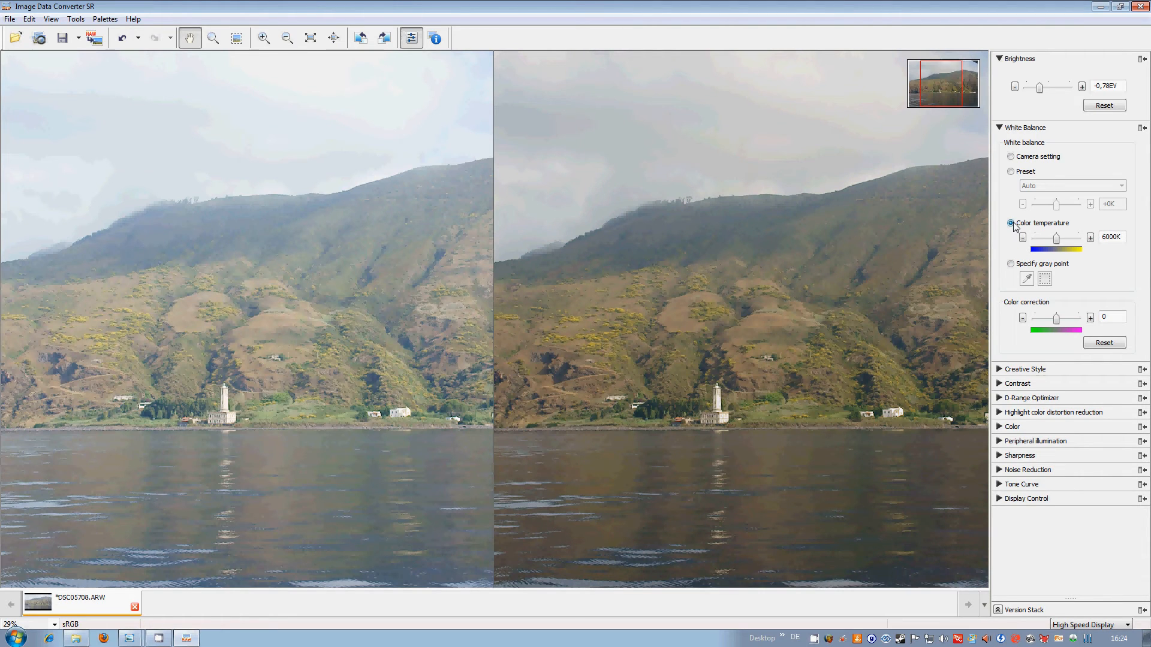
pyautogui.click(1011, 264)
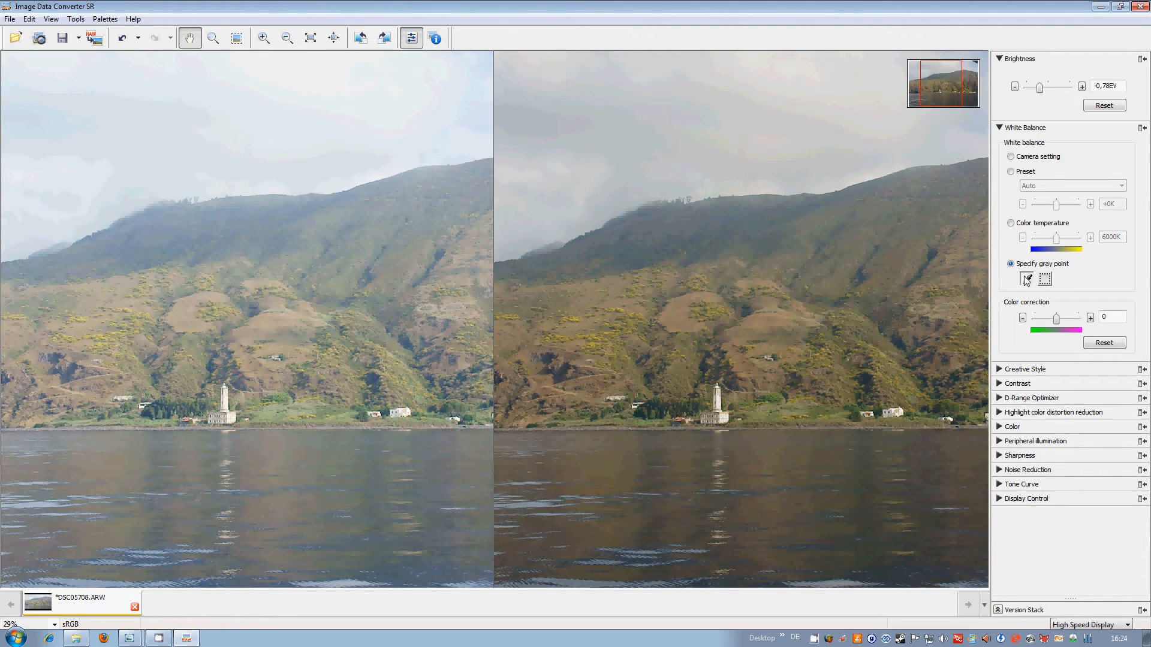
pyautogui.moveTo(864, 284)
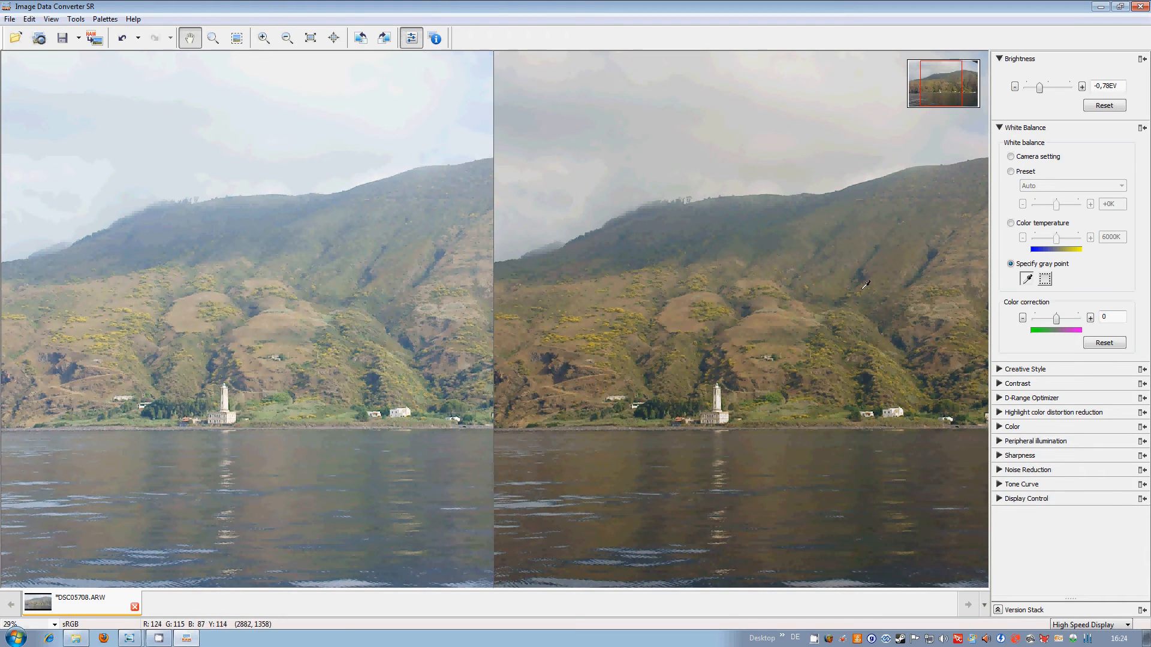
pyautogui.moveTo(804, 342)
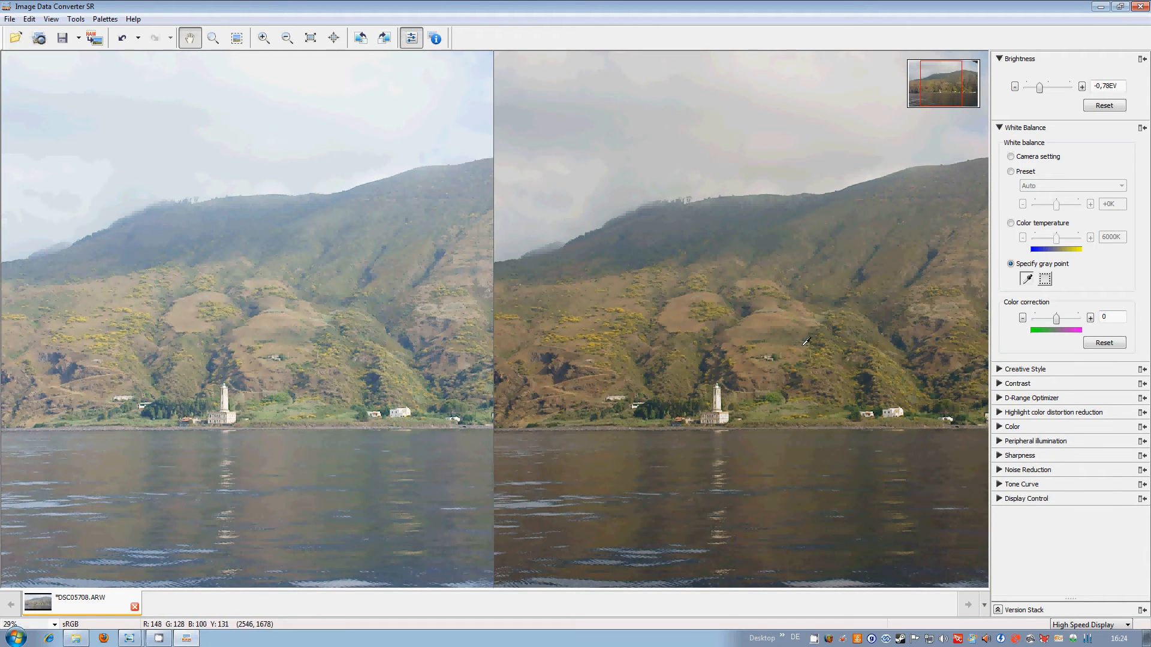
pyautogui.moveTo(650, 367)
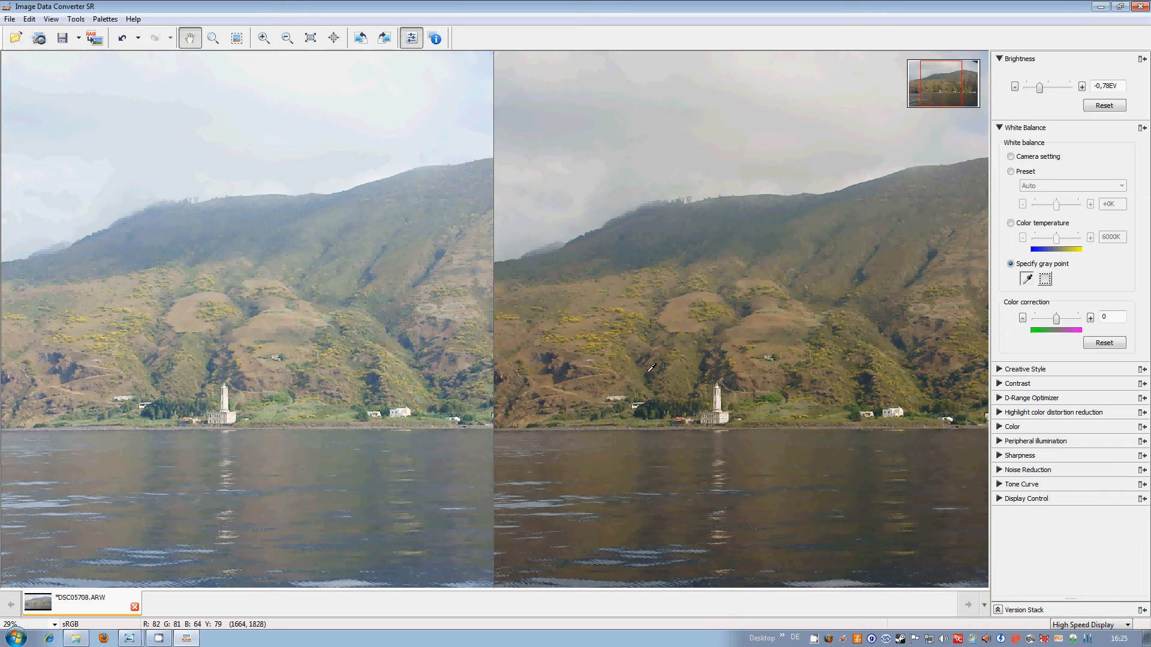
pyautogui.moveTo(778, 128)
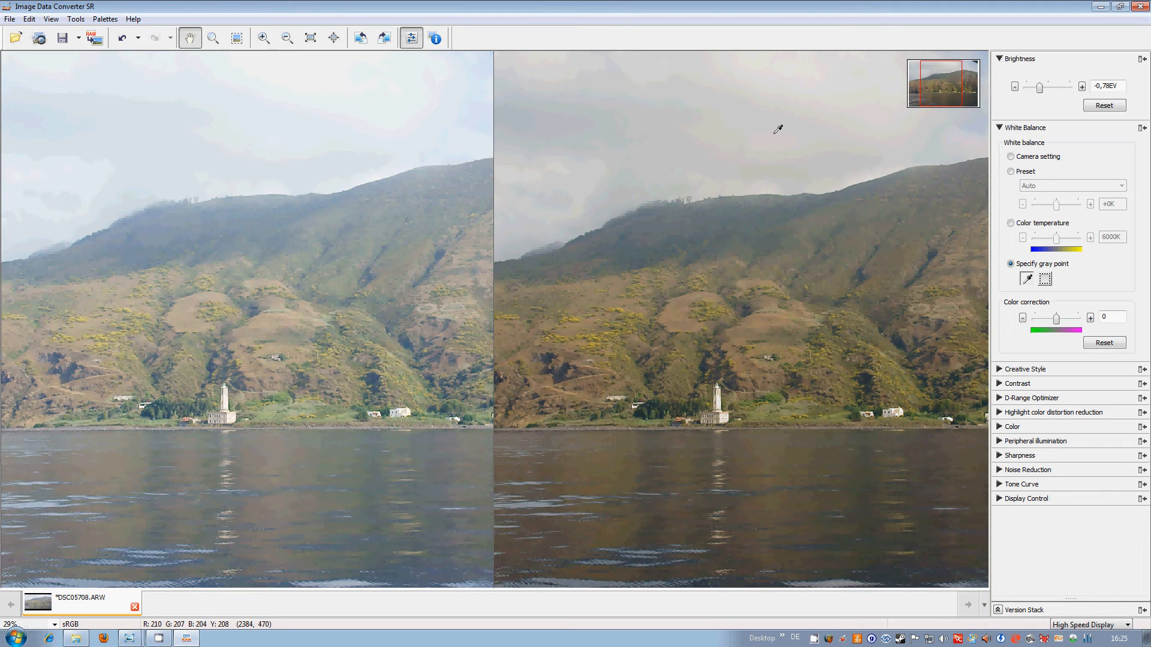
pyautogui.moveTo(822, 198)
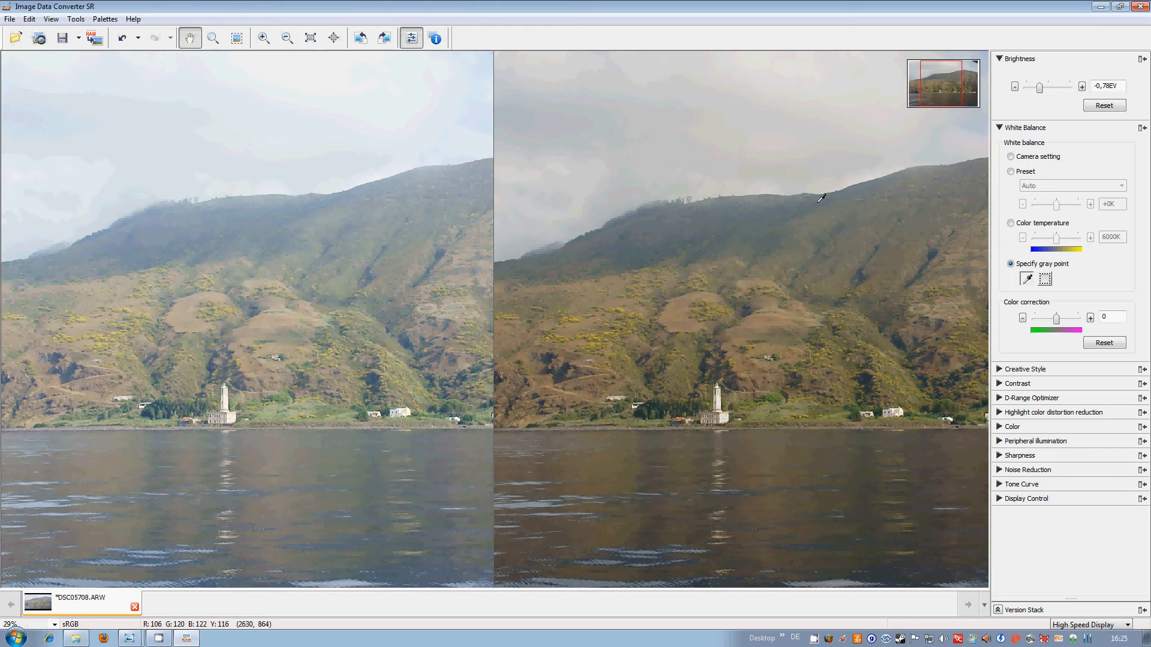
pyautogui.click(1025, 370)
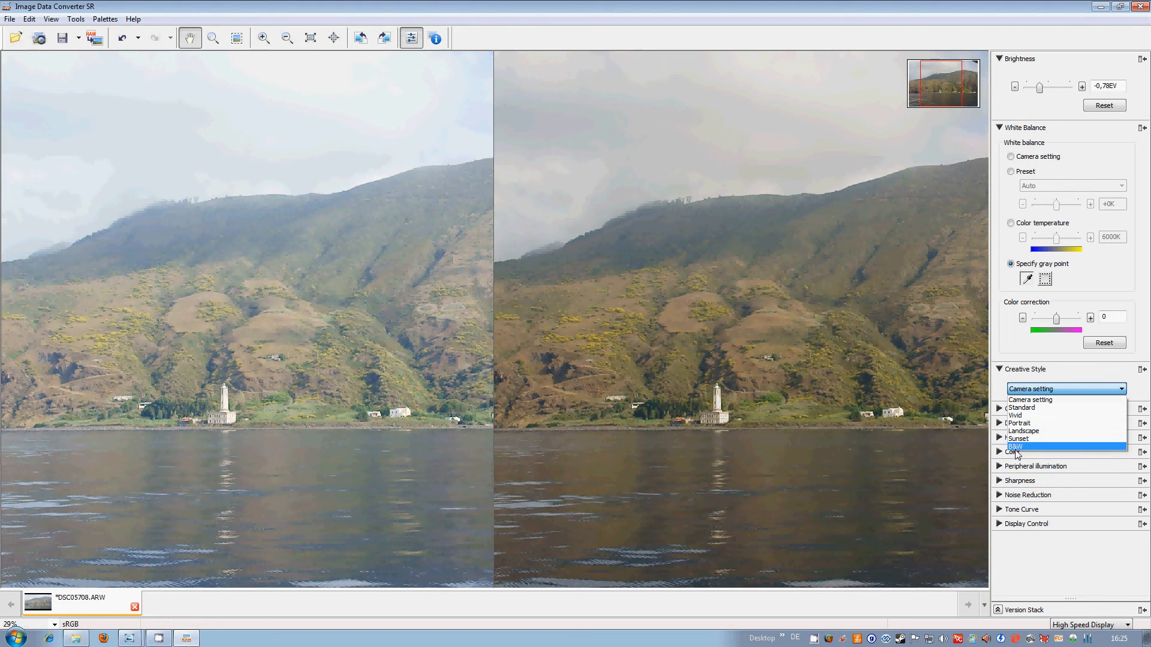
pyautogui.moveTo(1020, 408)
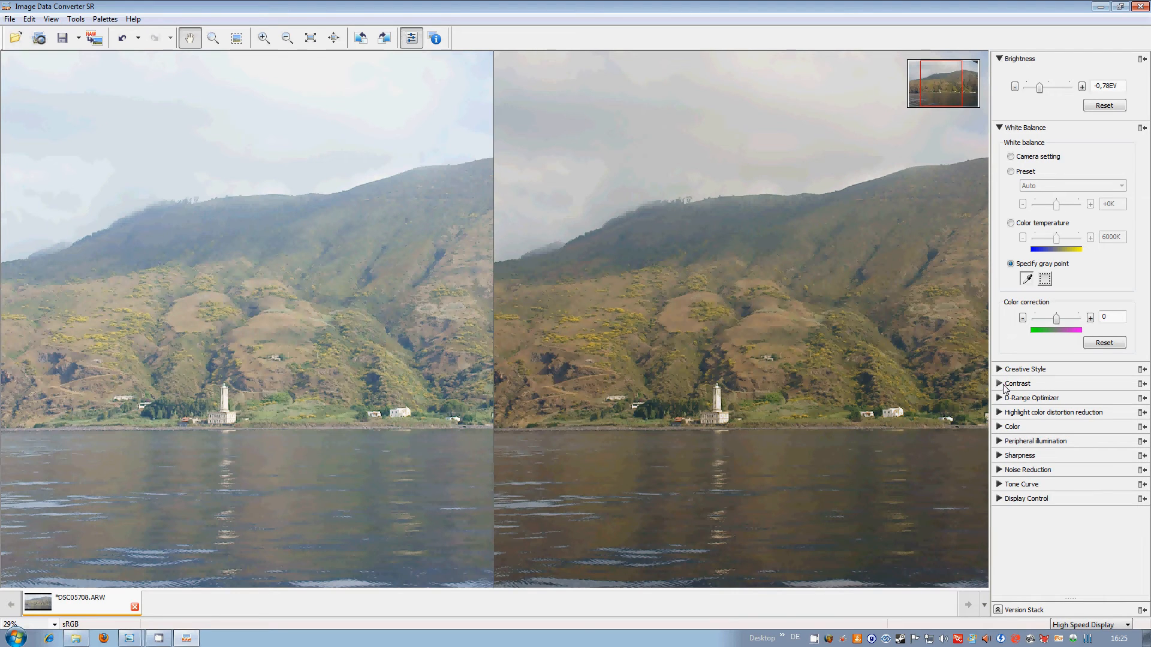
# Raise contrast to 28 and ease brightness up to -0.61 EV
pyautogui.click(1018, 384)
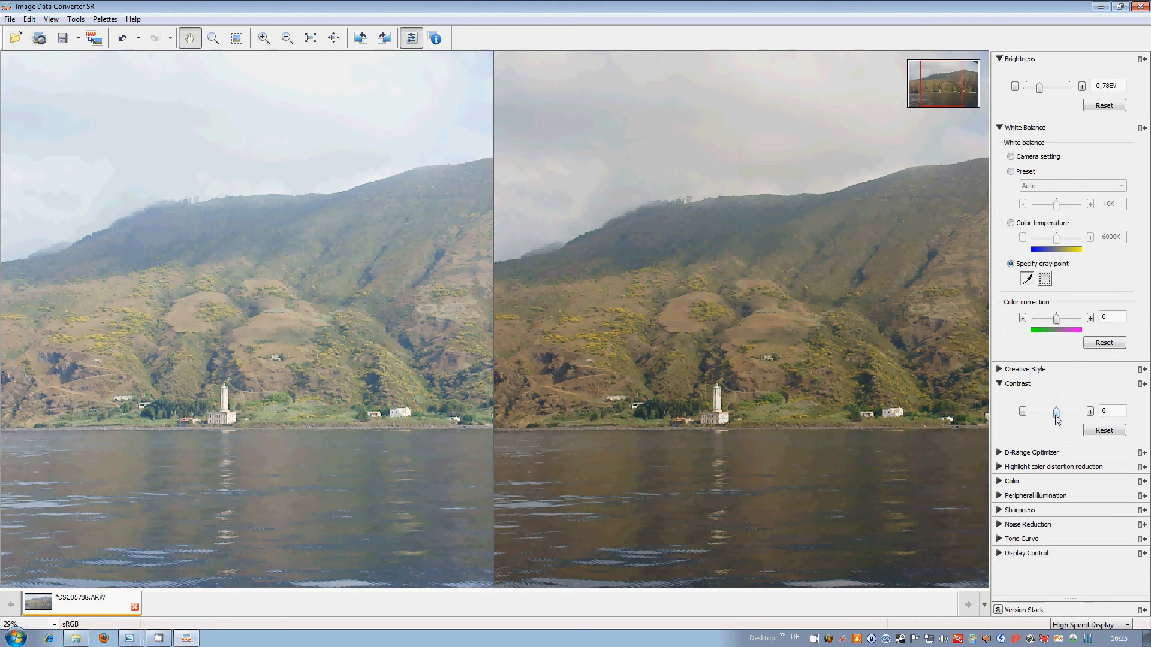
pyautogui.moveTo(1055, 412); pyautogui.dragTo(1063, 411)
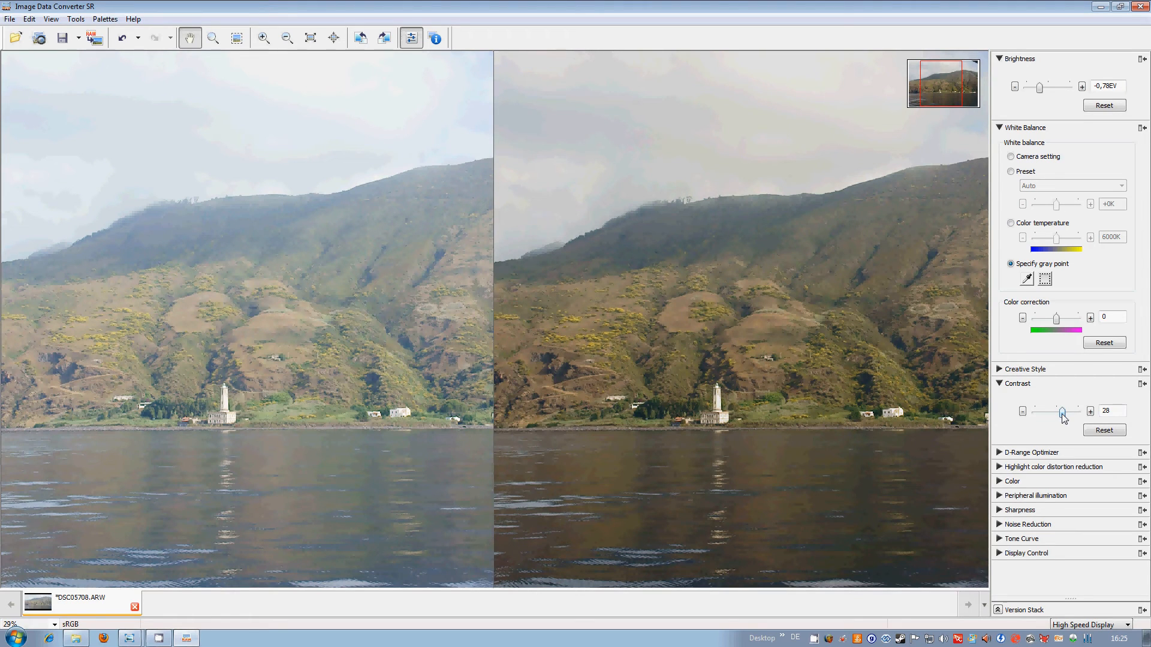
pyautogui.moveTo(1038, 86); pyautogui.dragTo(1042, 87)
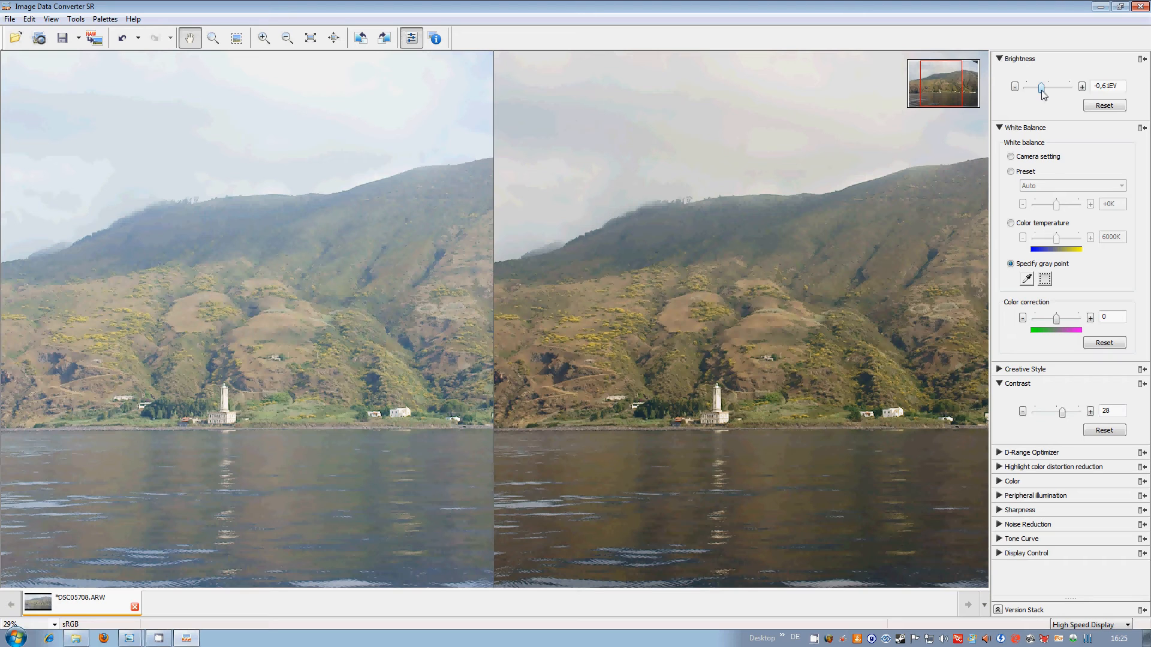
pyautogui.moveTo(1022, 461)
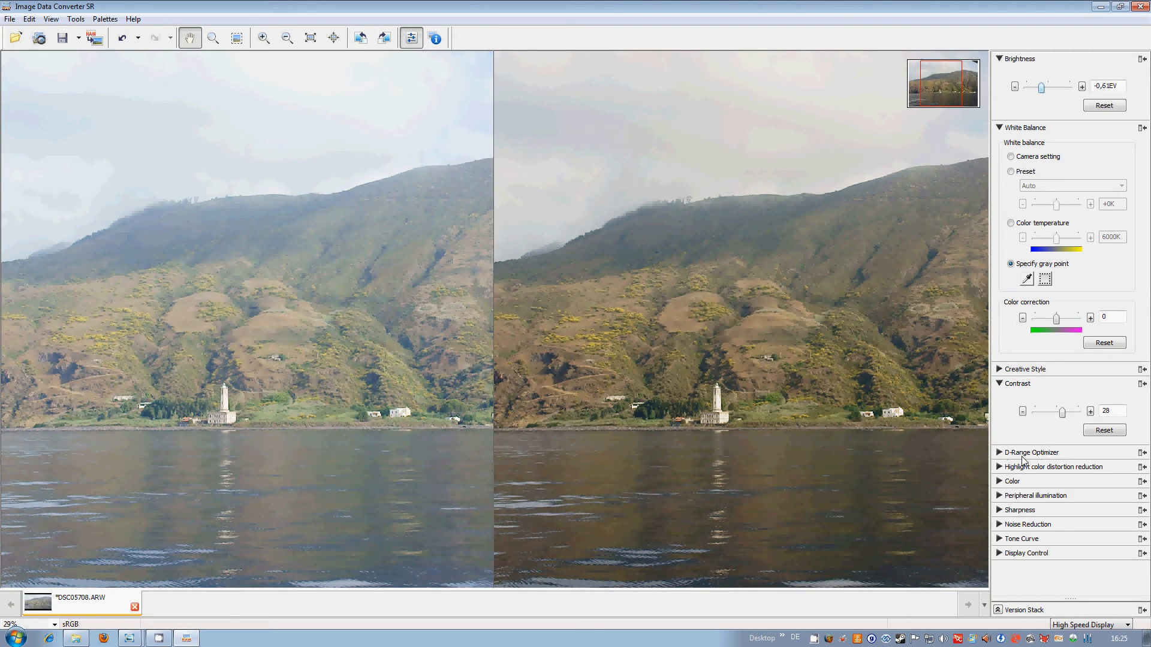
pyautogui.click(1031, 452)
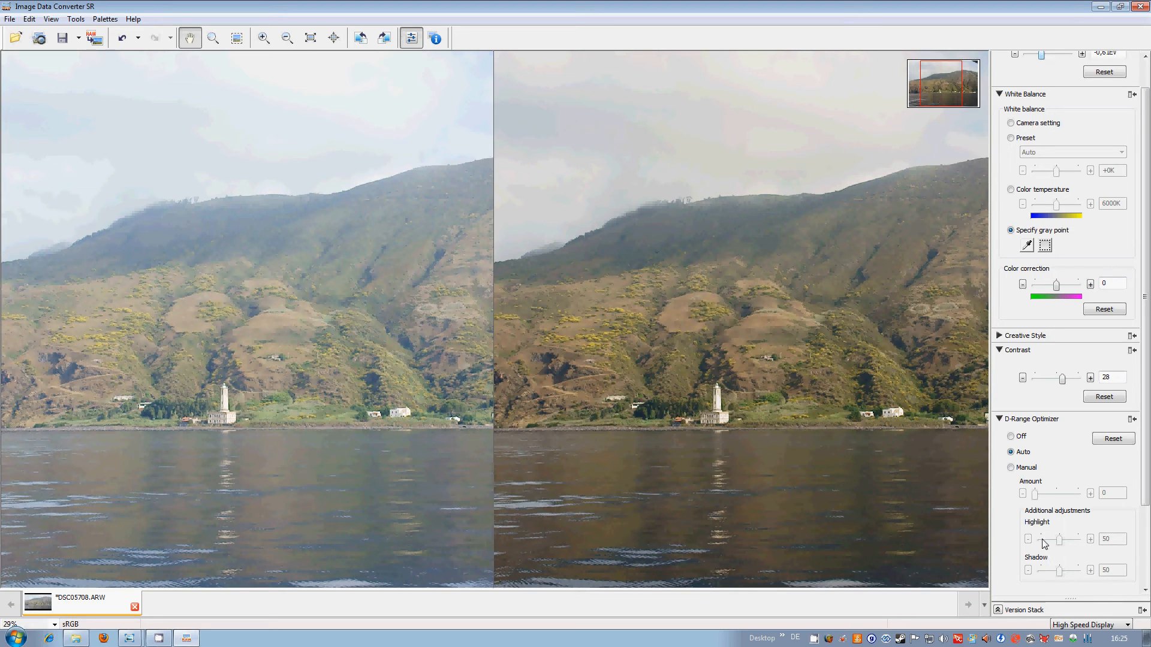
pyautogui.moveTo(999, 422)
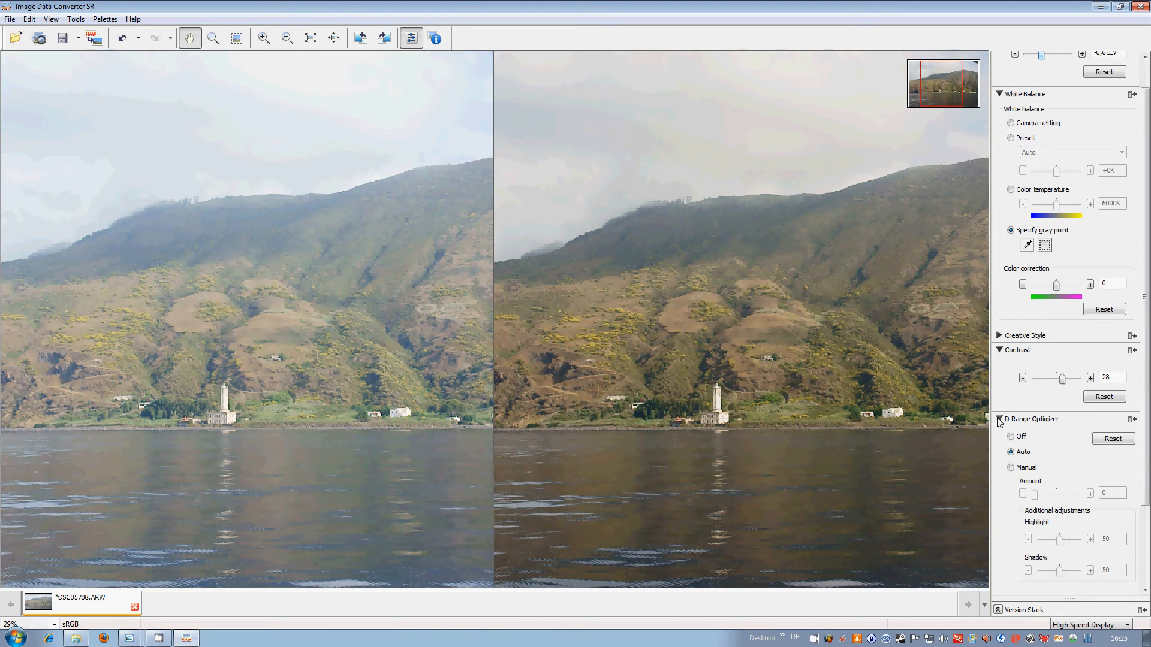
pyautogui.click(1033, 419)
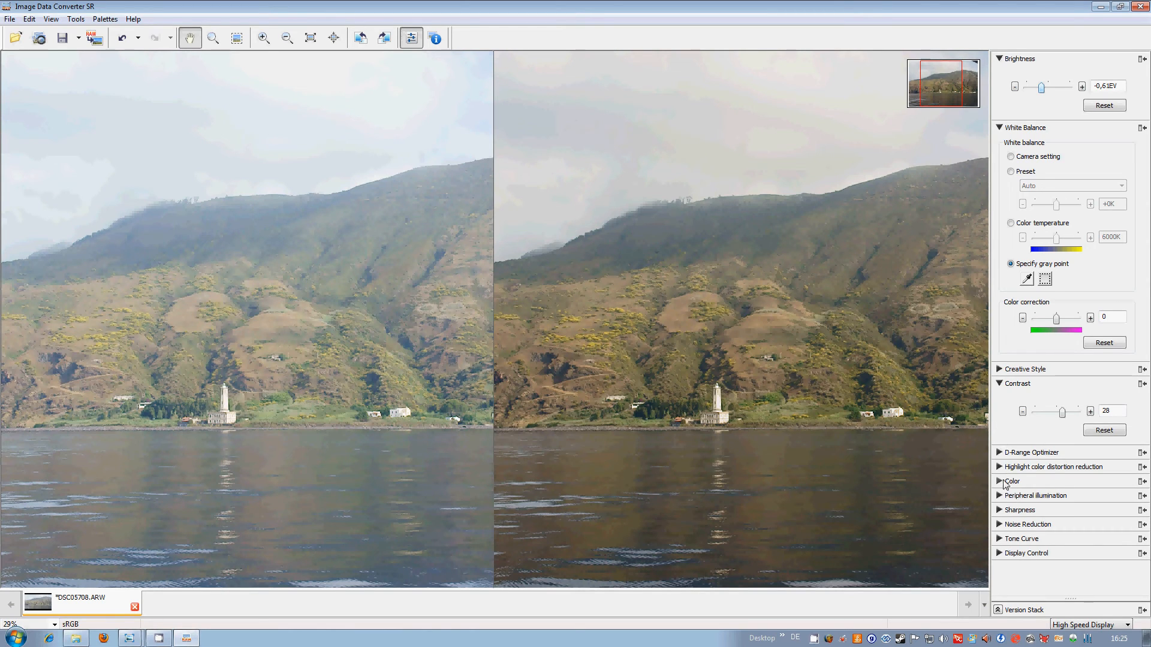
# Preview hue shifts at 14, 81, -69 and -81, then reset hue to 0
pyautogui.click(1012, 481)
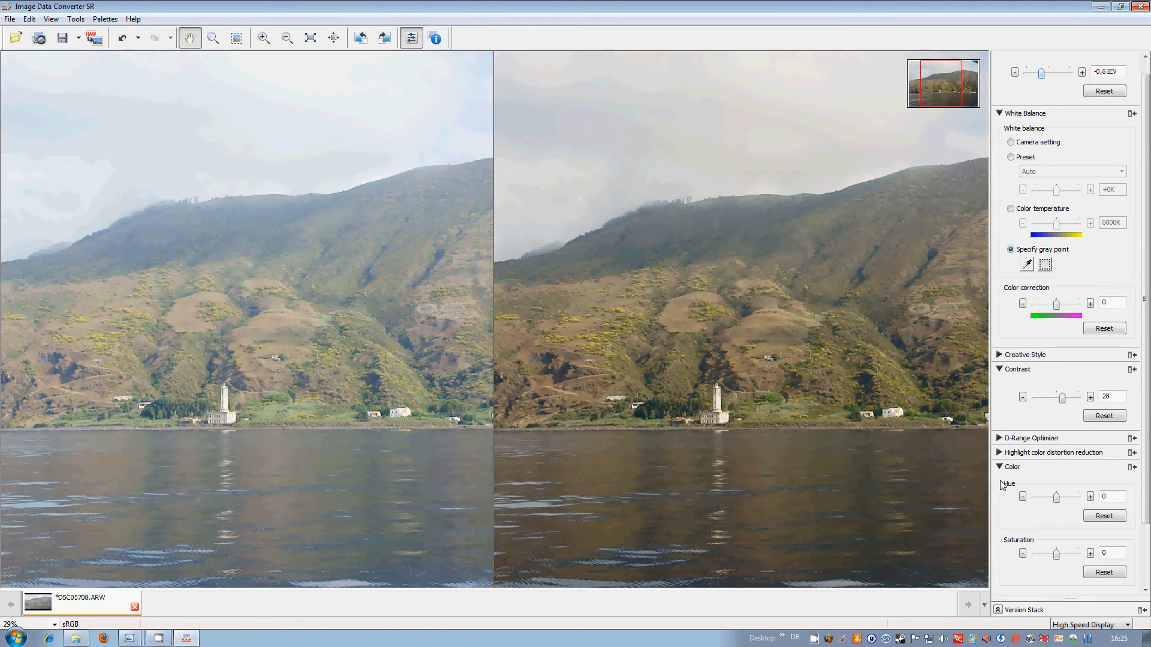
pyautogui.moveTo(1012, 505)
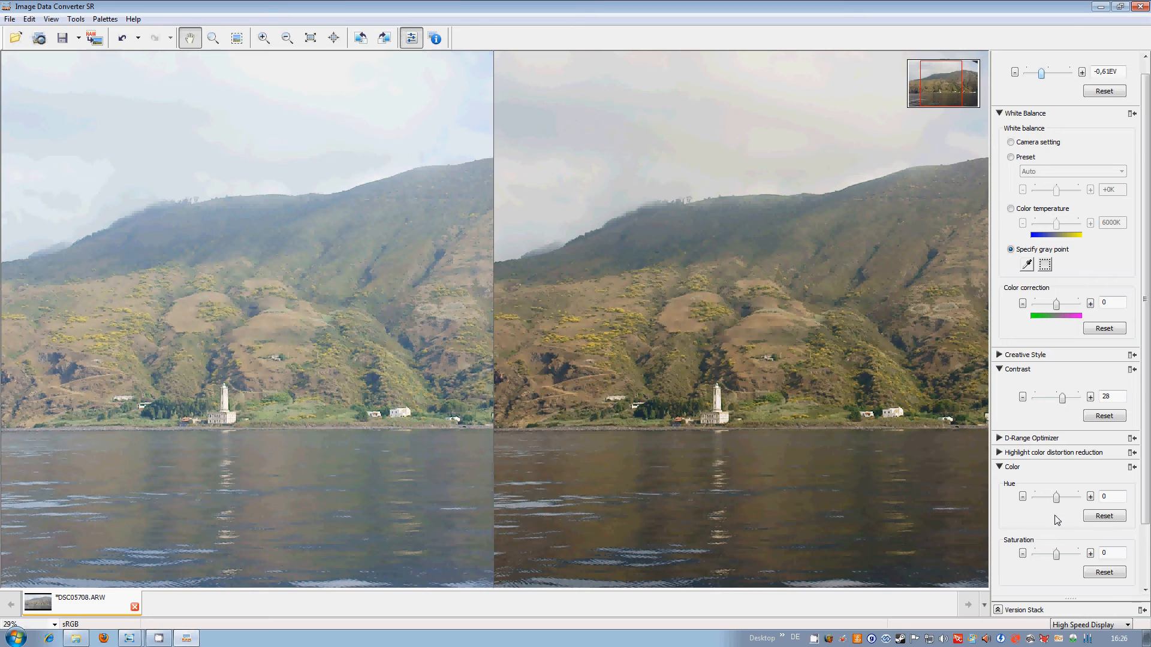
pyautogui.moveTo(1077, 497); pyautogui.dragTo(1065, 497)
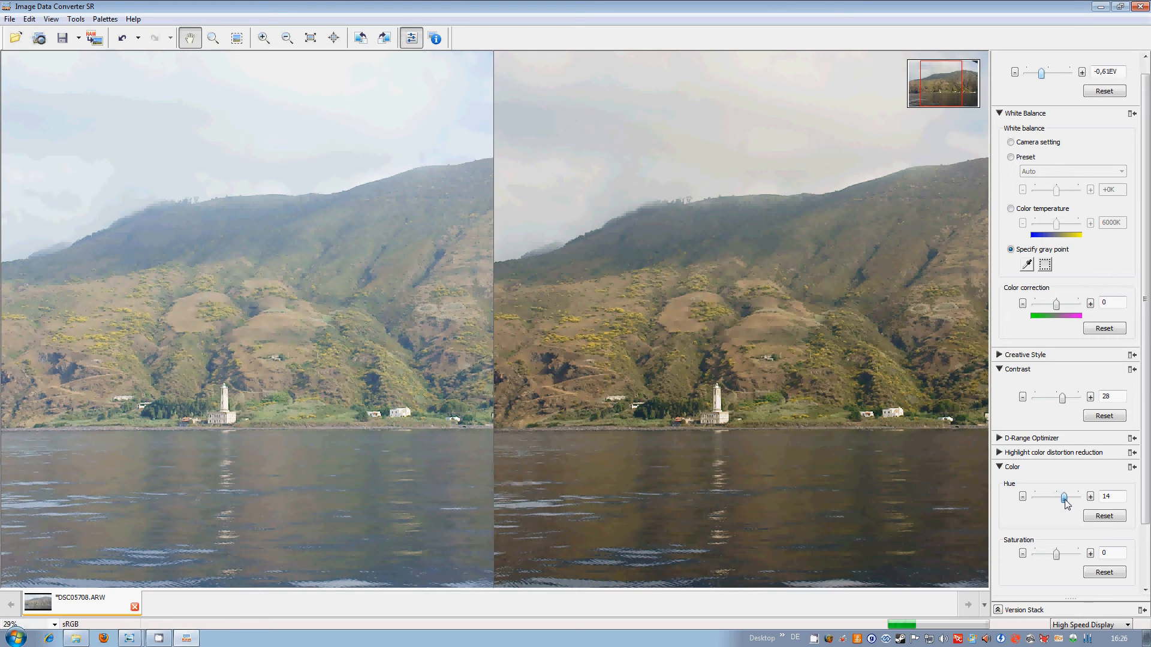
pyautogui.moveTo(1065, 496); pyautogui.dragTo(1073, 496)
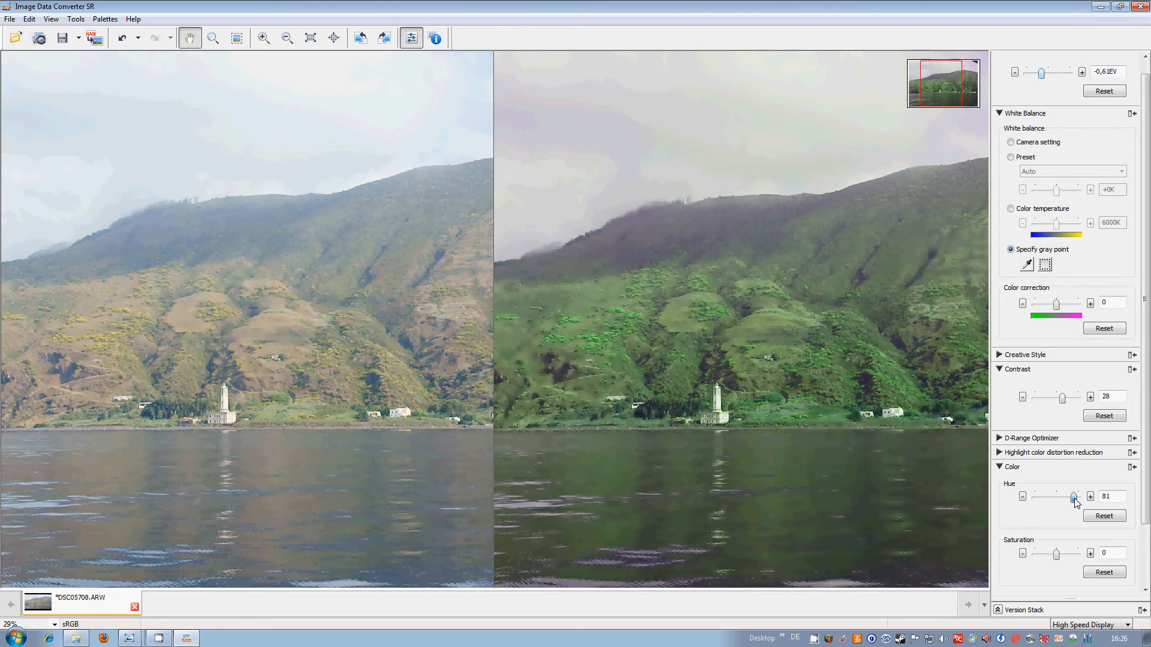
pyautogui.moveTo(1074, 497); pyautogui.dragTo(1041, 496)
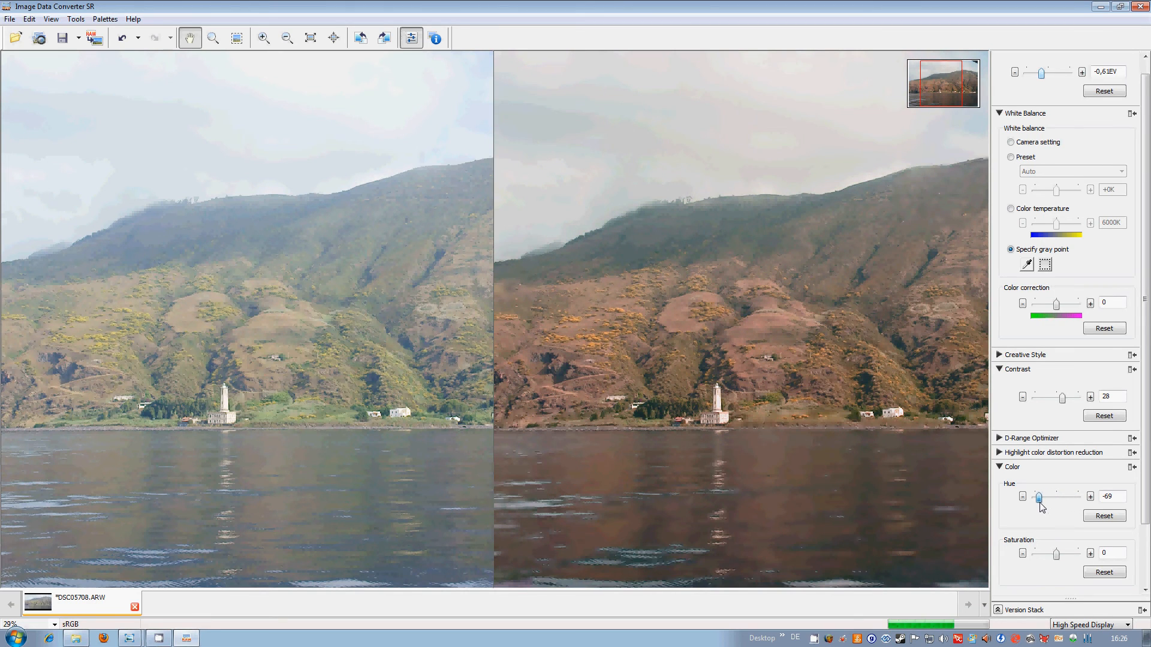
pyautogui.moveTo(1041, 496); pyautogui.dragTo(1039, 496)
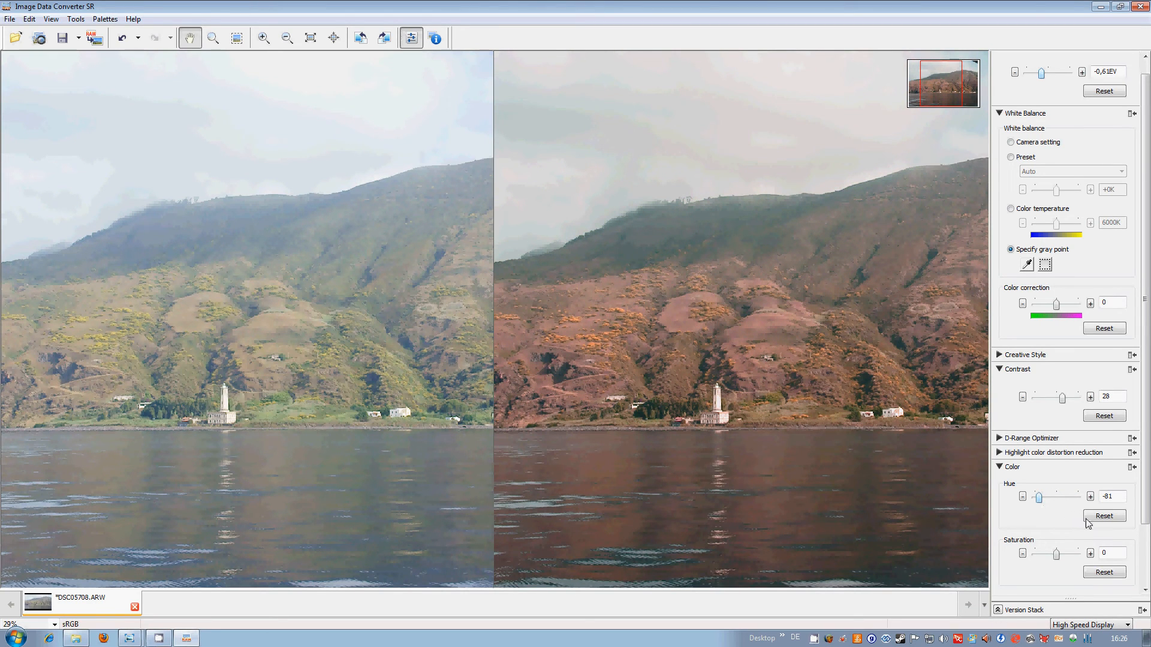
pyautogui.click(1104, 516)
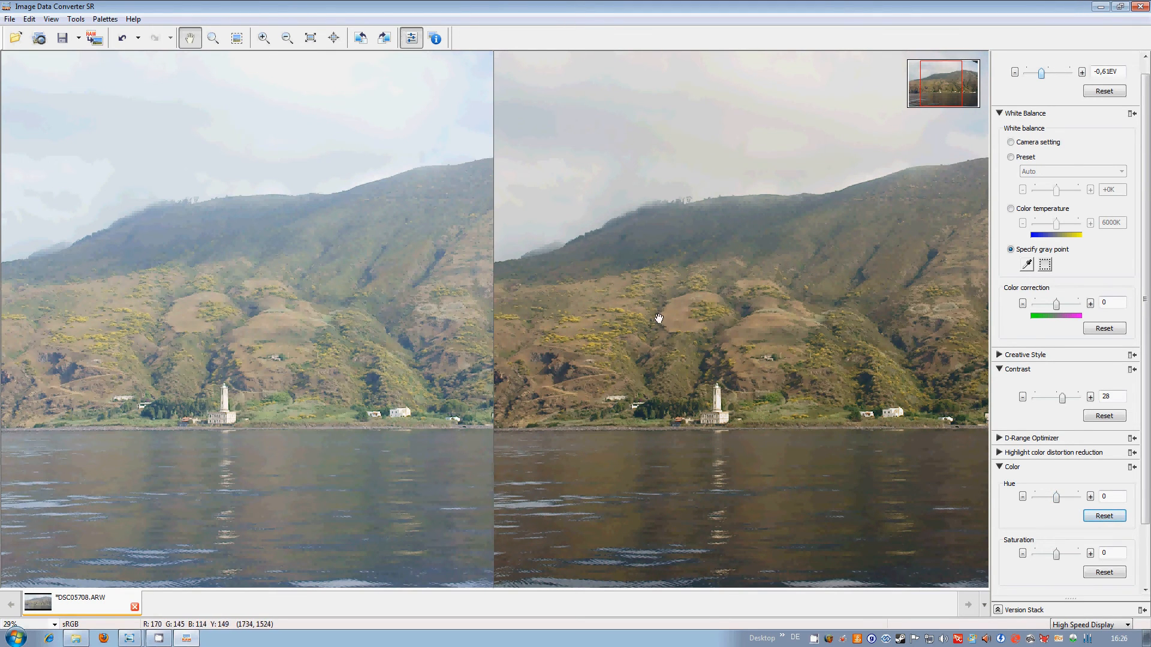
pyautogui.moveTo(381, 376)
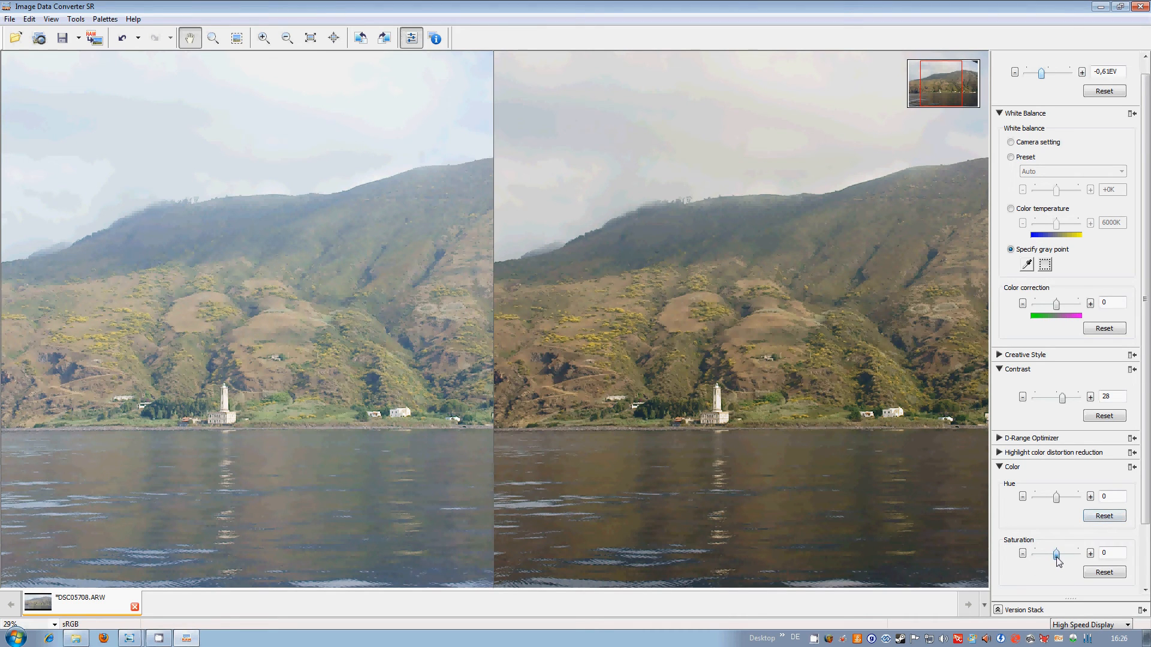
# Raise saturation to 42 and lower brightness back to -0.78 EV
pyautogui.moveTo(1057, 554); pyautogui.dragTo(1057, 554)
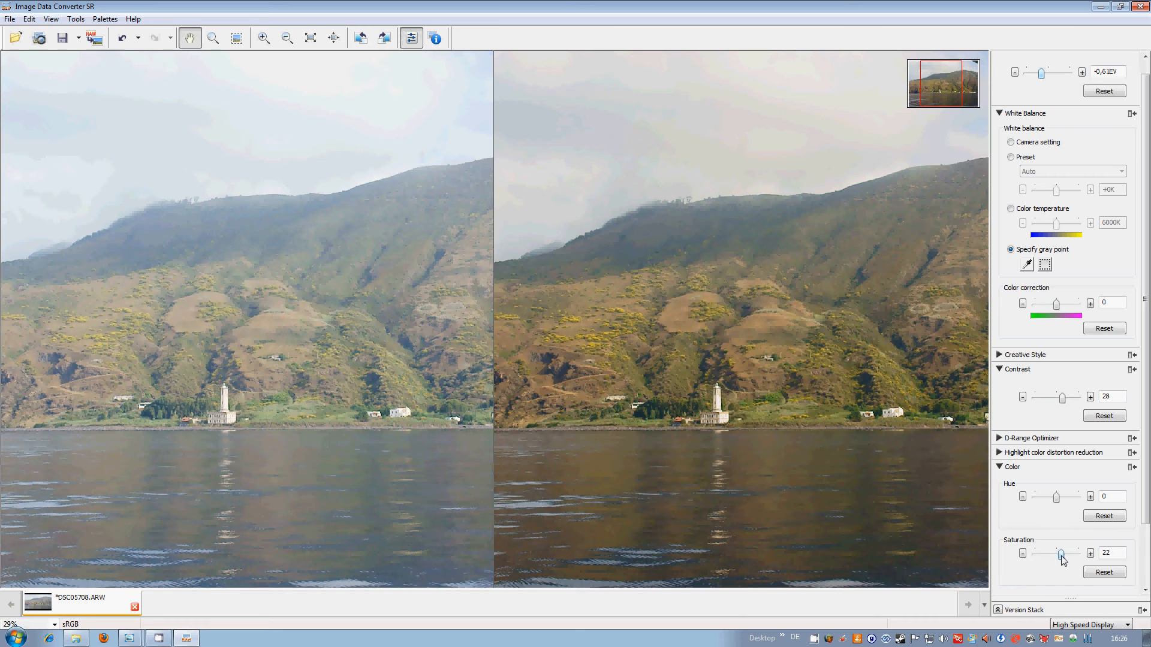
pyautogui.moveTo(1054, 555); pyautogui.dragTo(1061, 555)
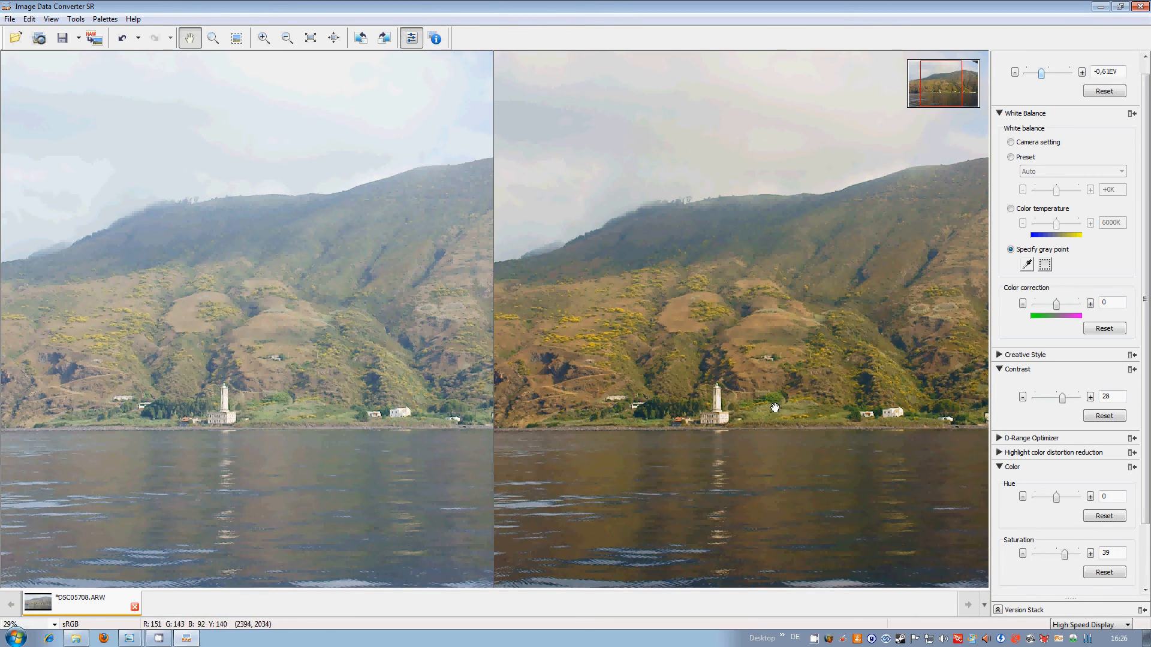
pyautogui.moveTo(764, 410)
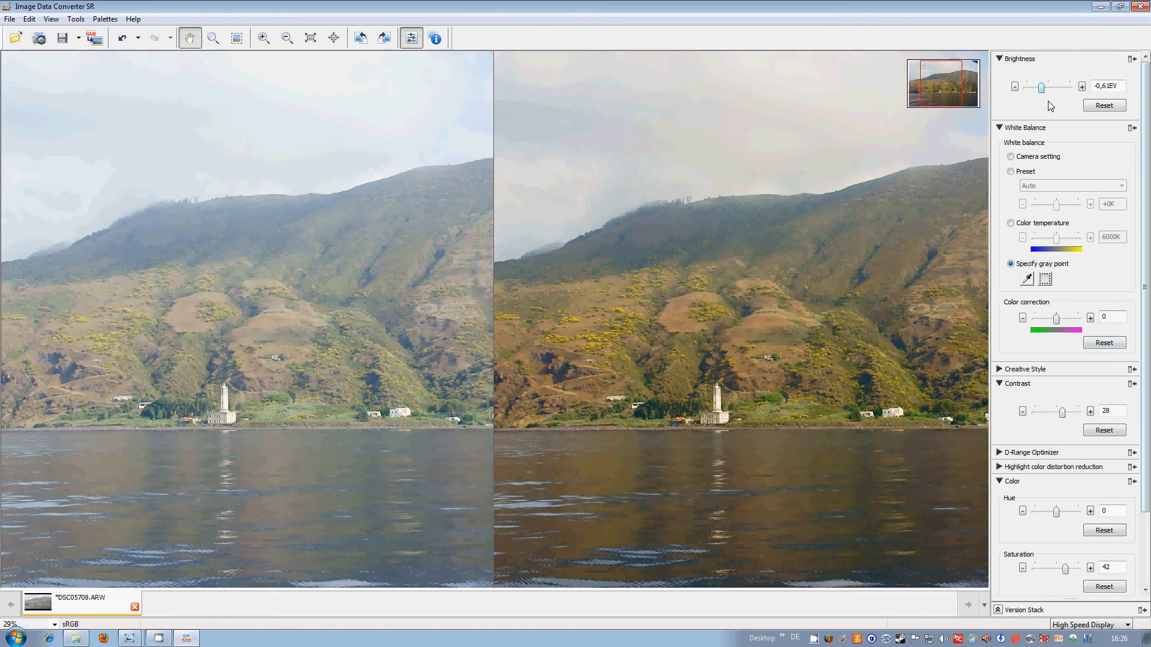
pyautogui.moveTo(1045, 86); pyautogui.dragTo(1040, 87)
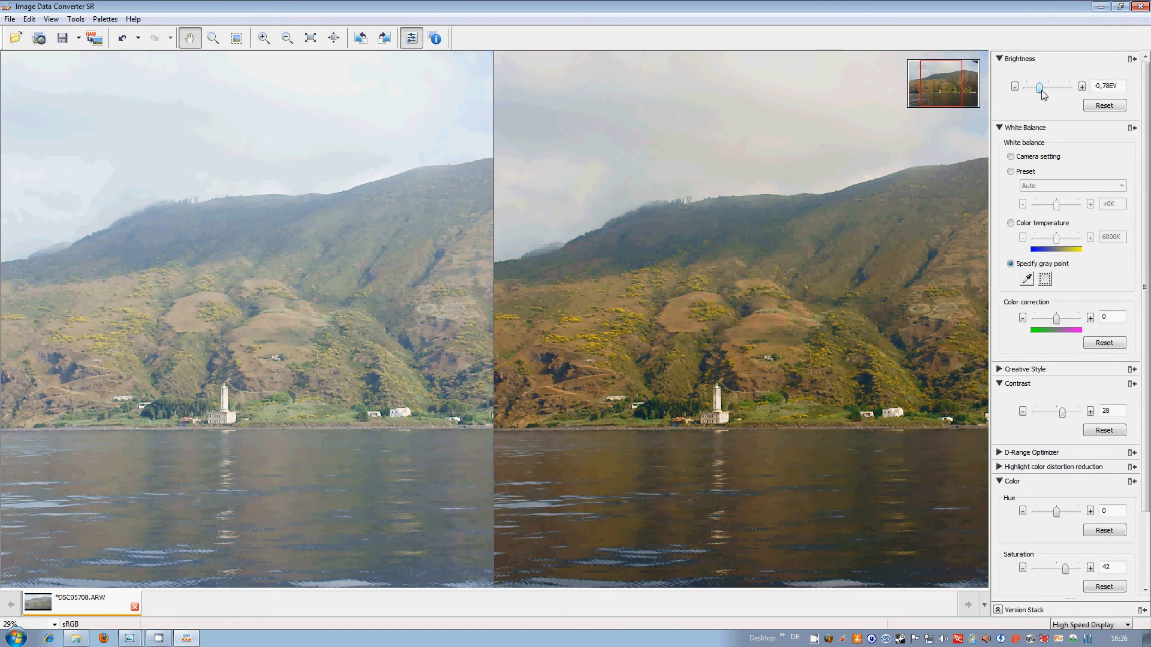
pyautogui.scroll(-3)
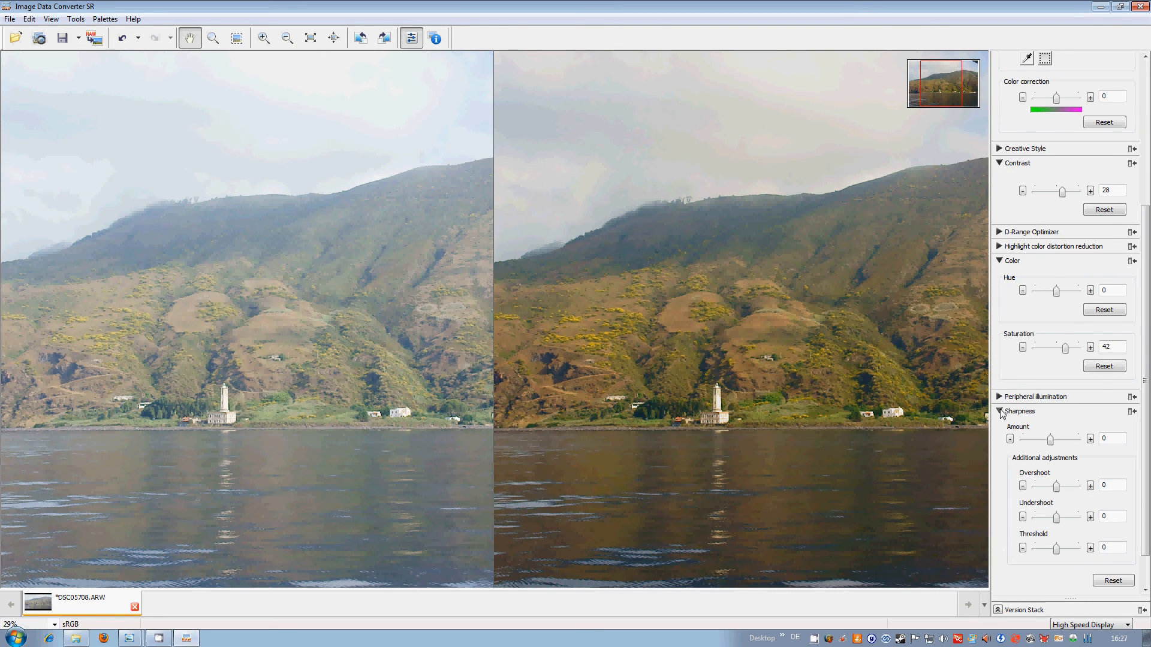
# Switch Noise Reduction from Off to Manual with amount 50 and collapse its palette
pyautogui.click(1019, 411)
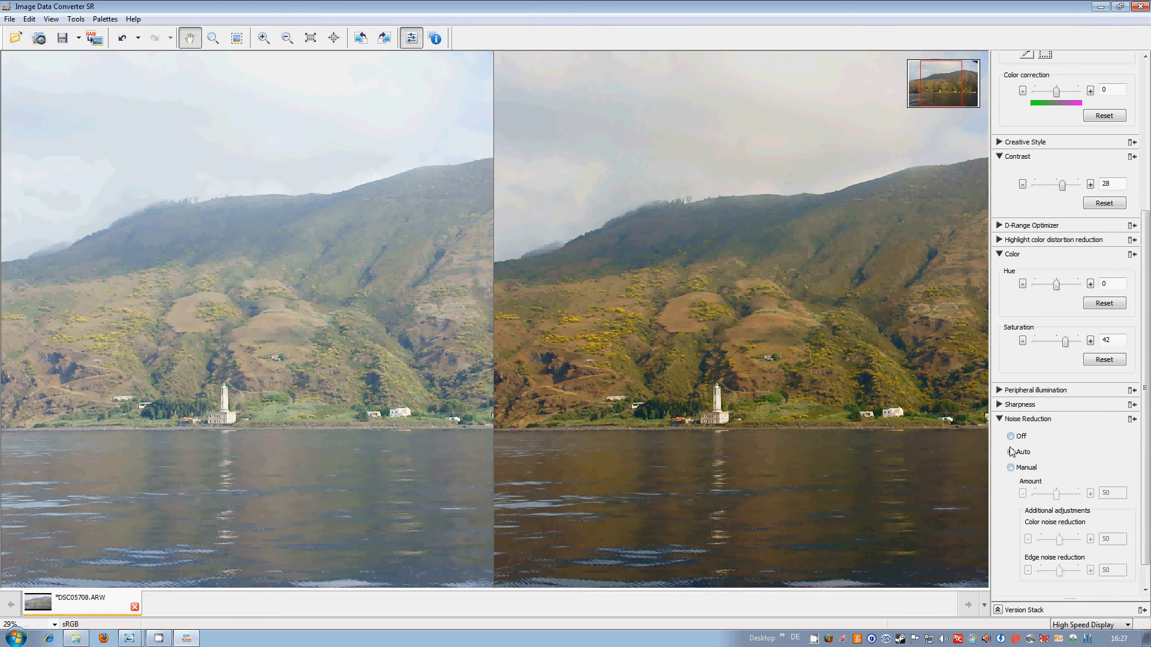
pyautogui.click(1010, 436)
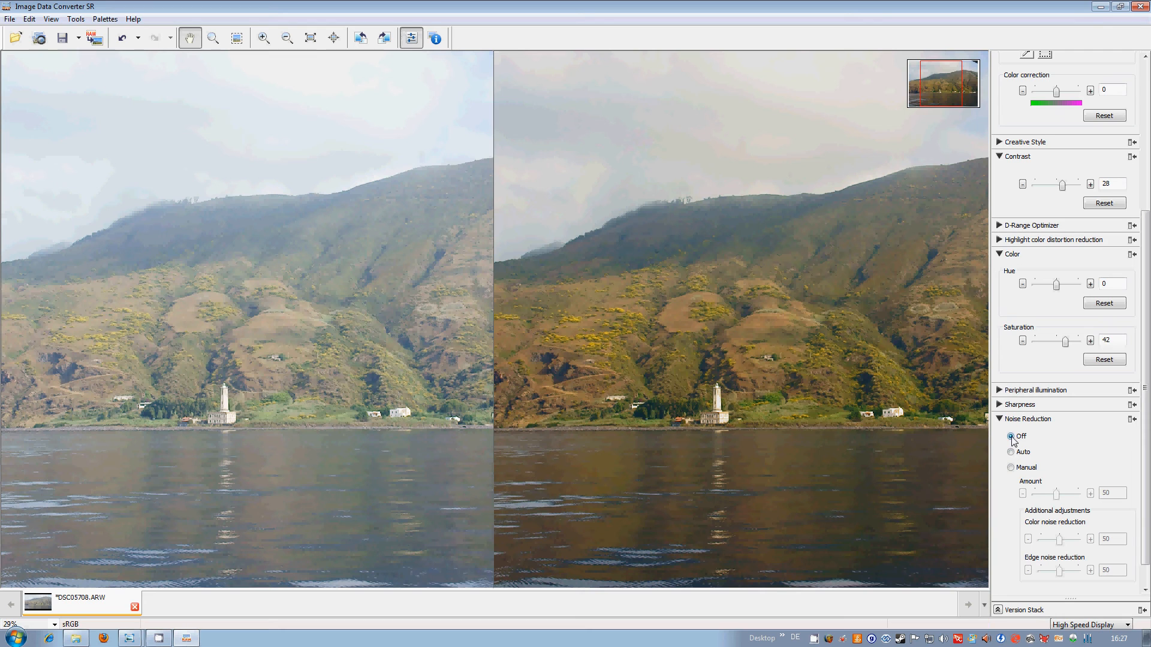
pyautogui.click(1012, 467)
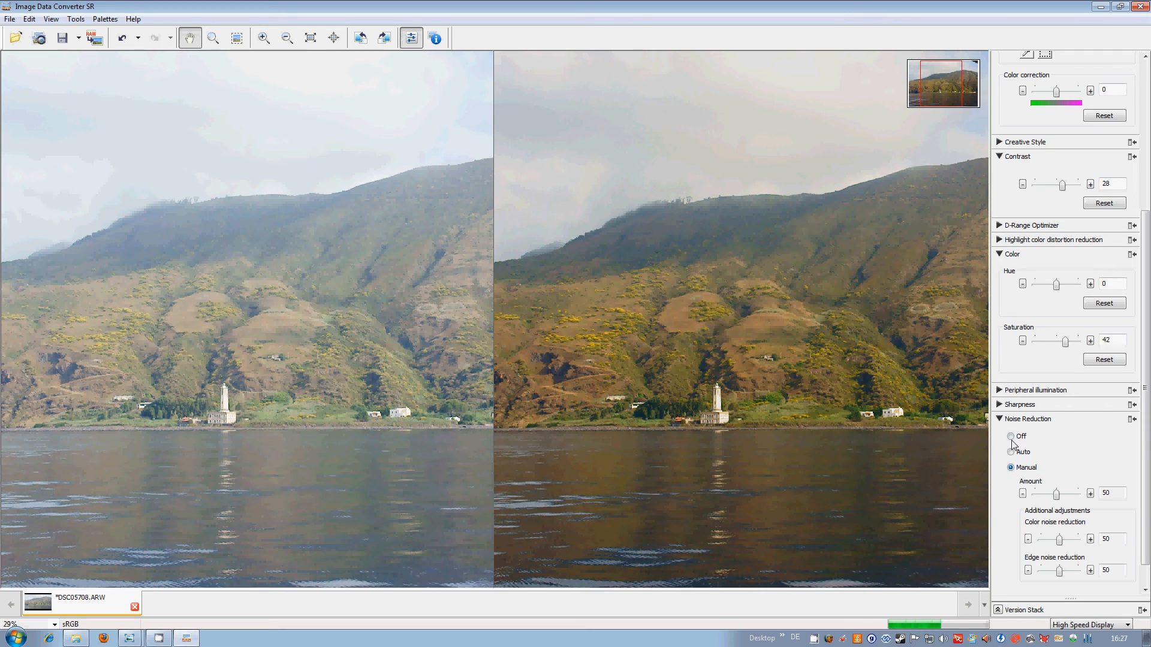
pyautogui.click(1011, 437)
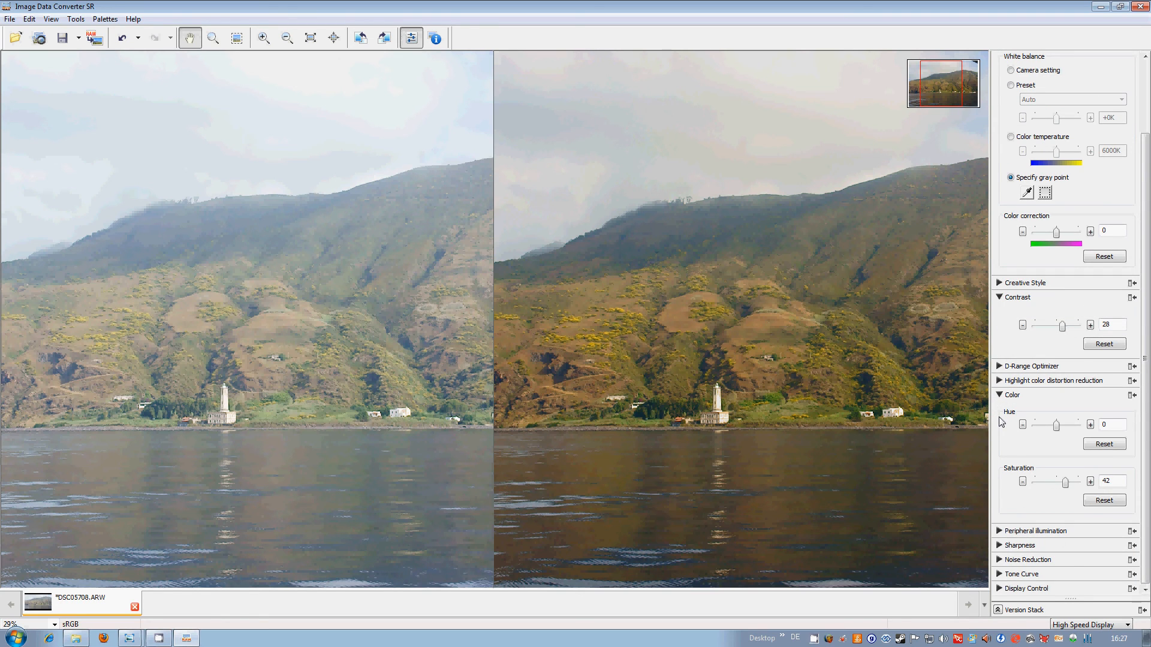
pyautogui.moveTo(1005, 582)
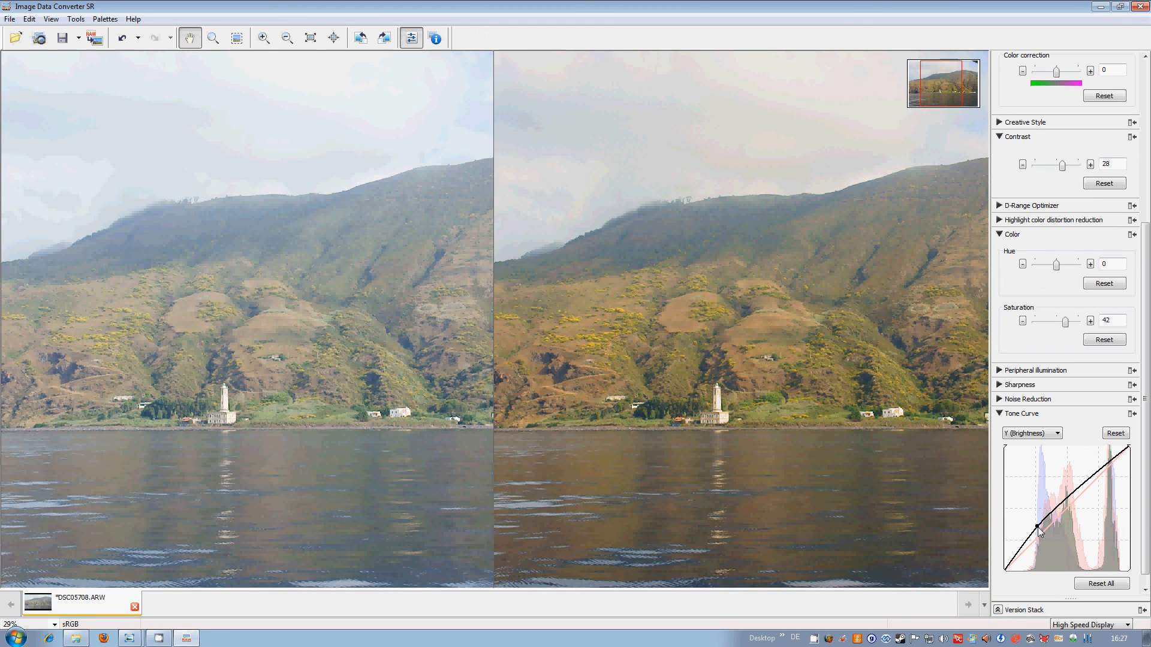
# Bend the Y (Brightness) tone curve as a trial, then reset it to a straight line
pyautogui.moveTo(1039, 531); pyautogui.dragTo(1075, 486)
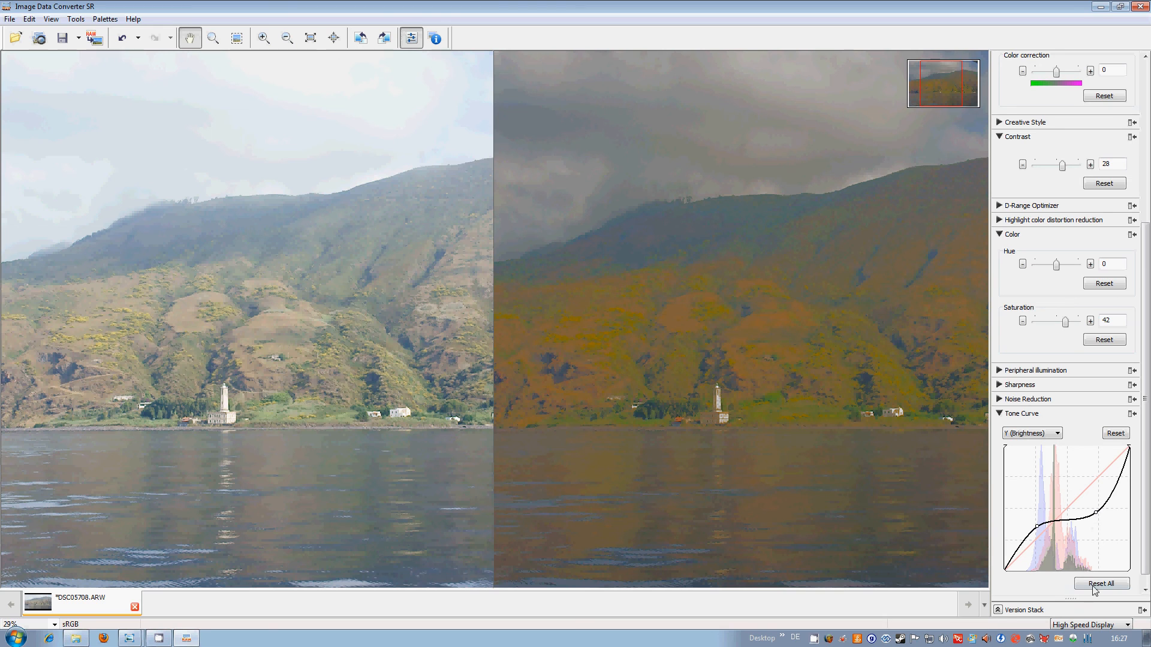
pyautogui.click(1100, 584)
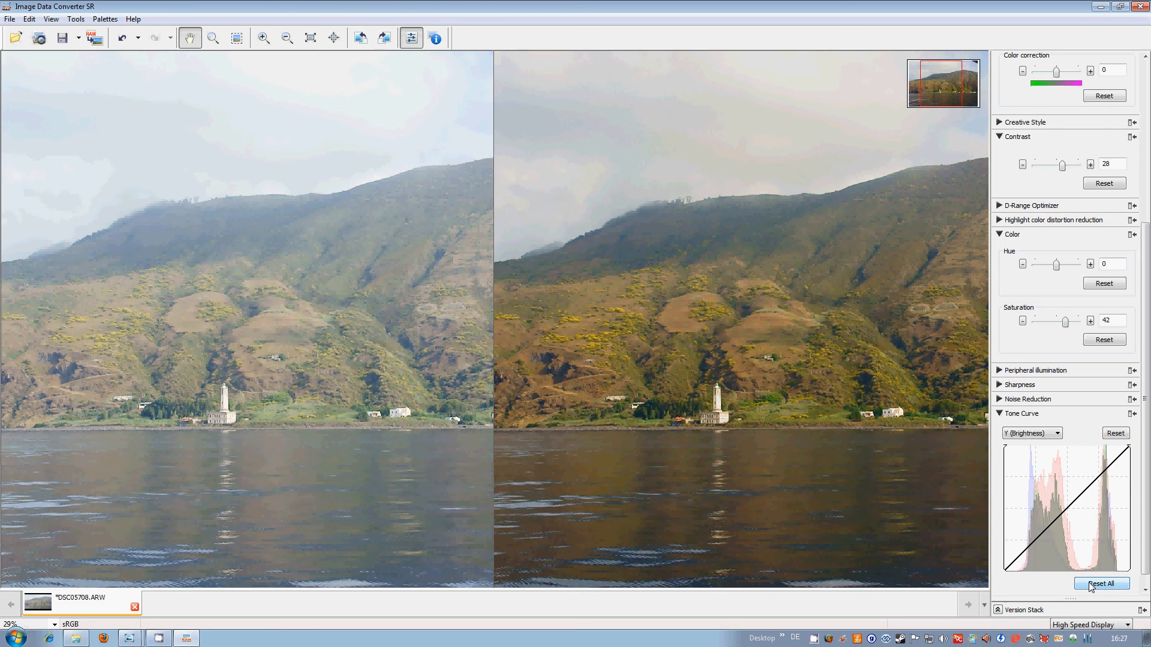
pyautogui.moveTo(1092, 579)
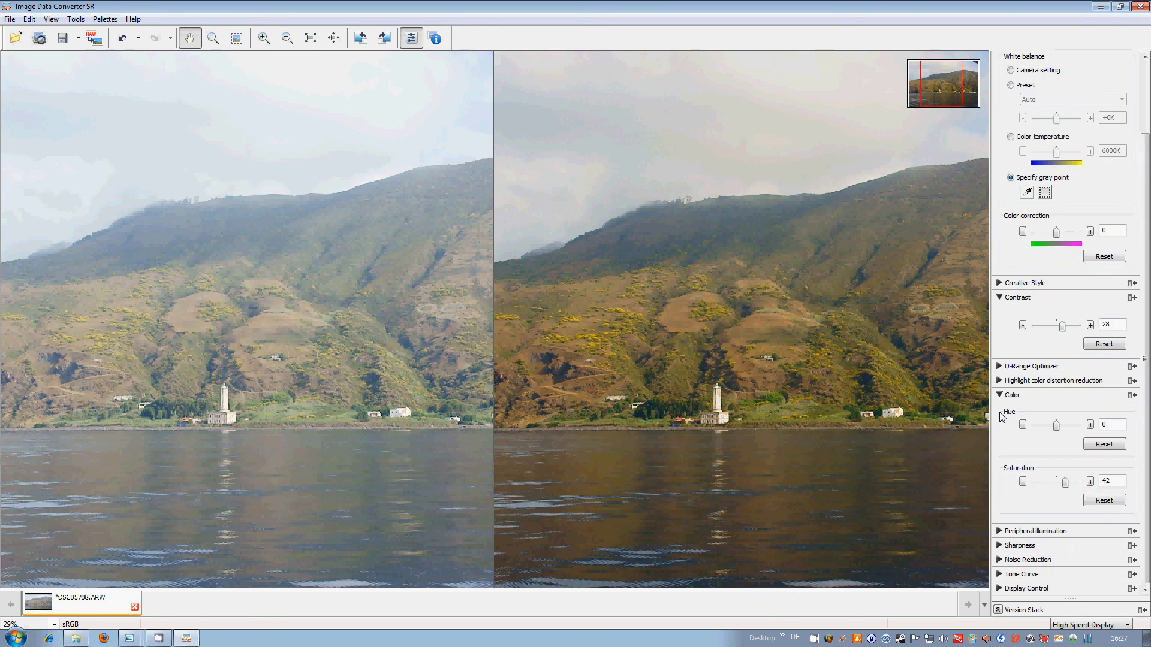
pyautogui.moveTo(1032, 506)
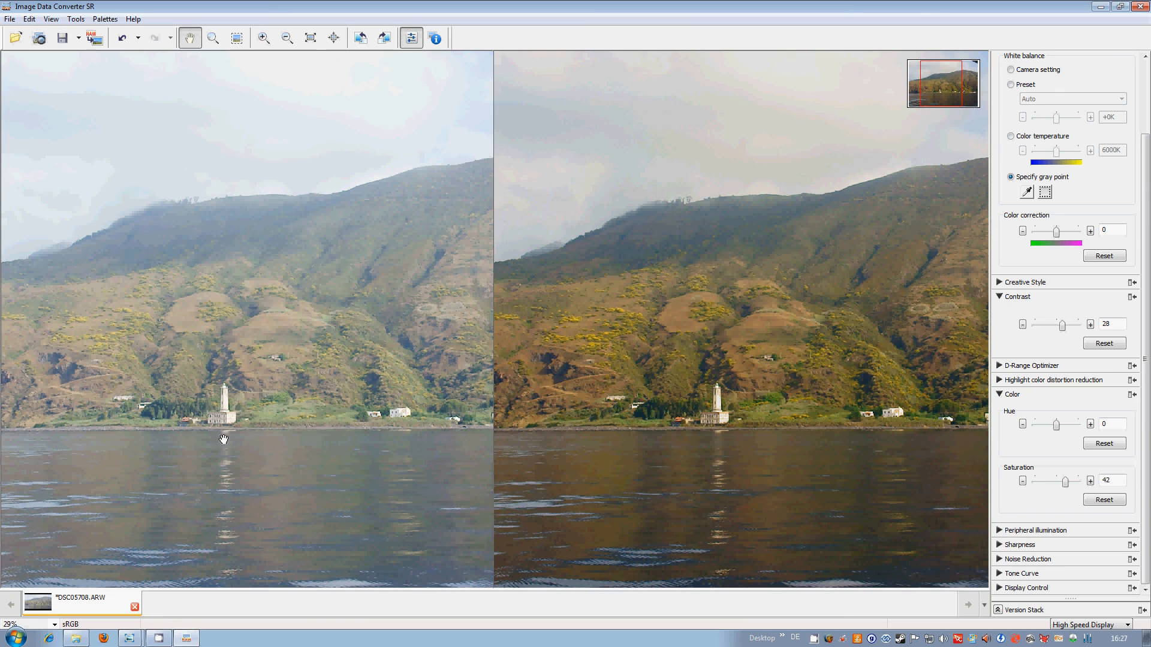
pyautogui.moveTo(162, 405)
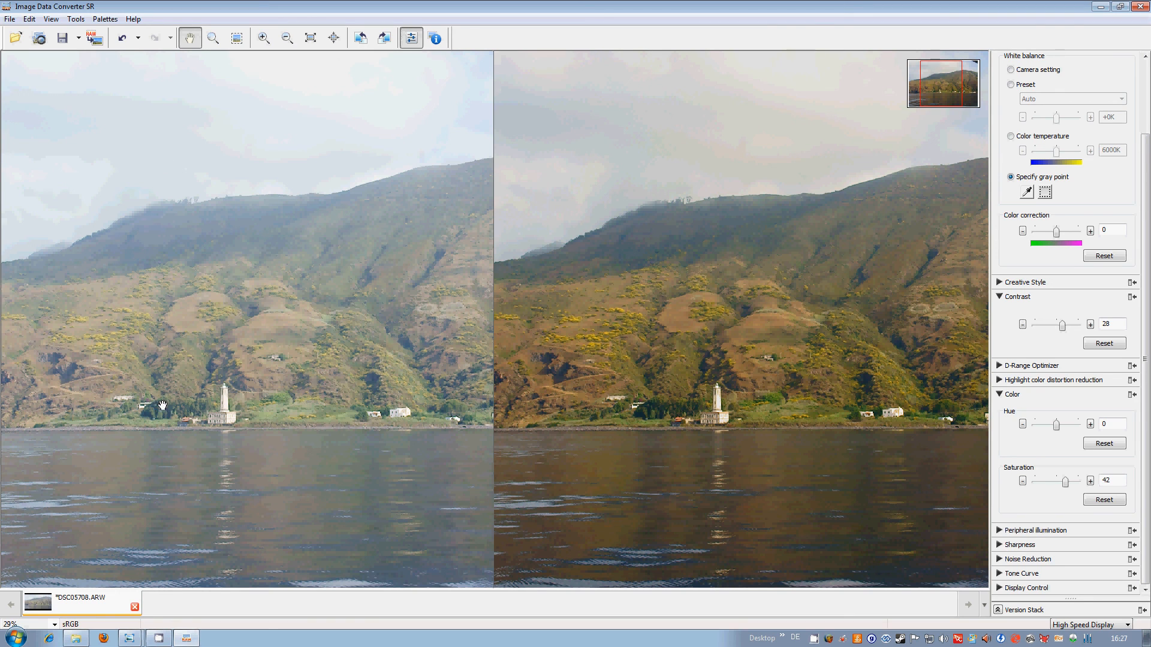
pyautogui.moveTo(766, 387)
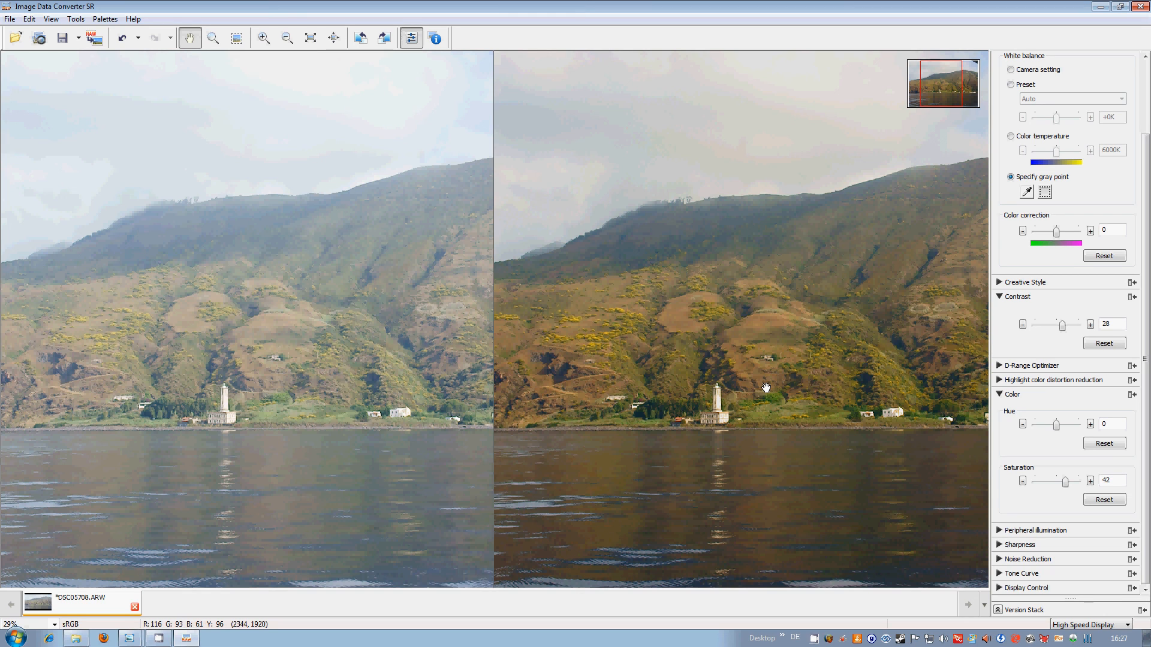
# Start the output of the developed photo, raising the high-speed display warning
pyautogui.click(94, 37)
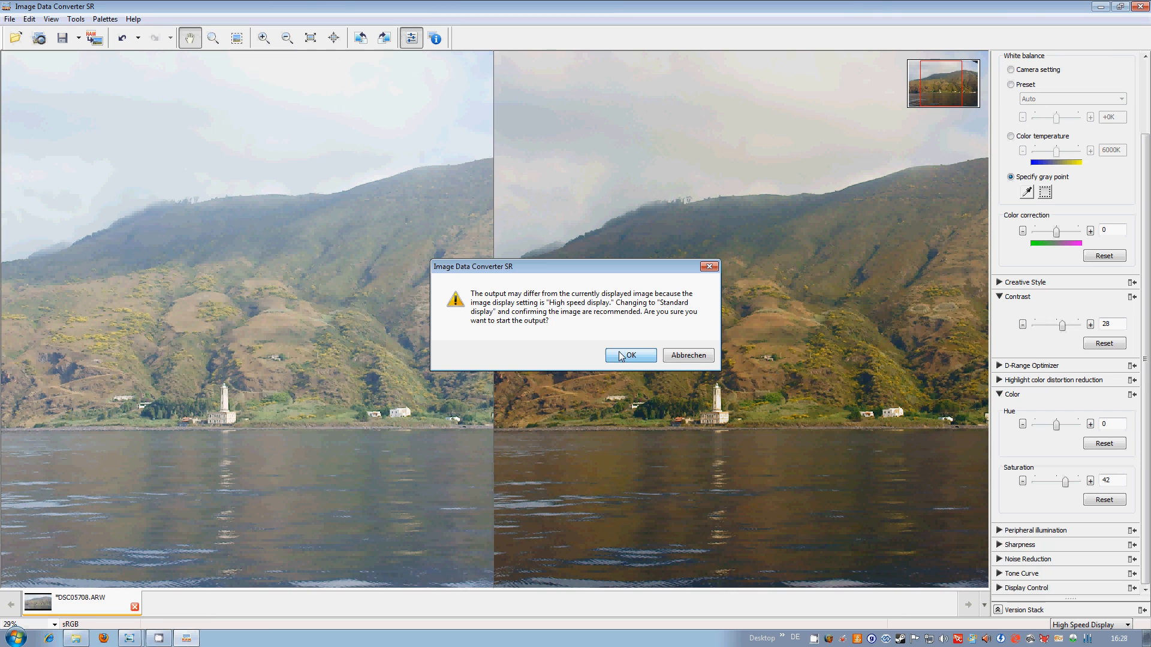
# Confirm the warning and save the photo 'Test' as JPEG, Compression Level 2, sRGB, to Tutorials
pyautogui.click(630, 355)
pyautogui.write('Test')
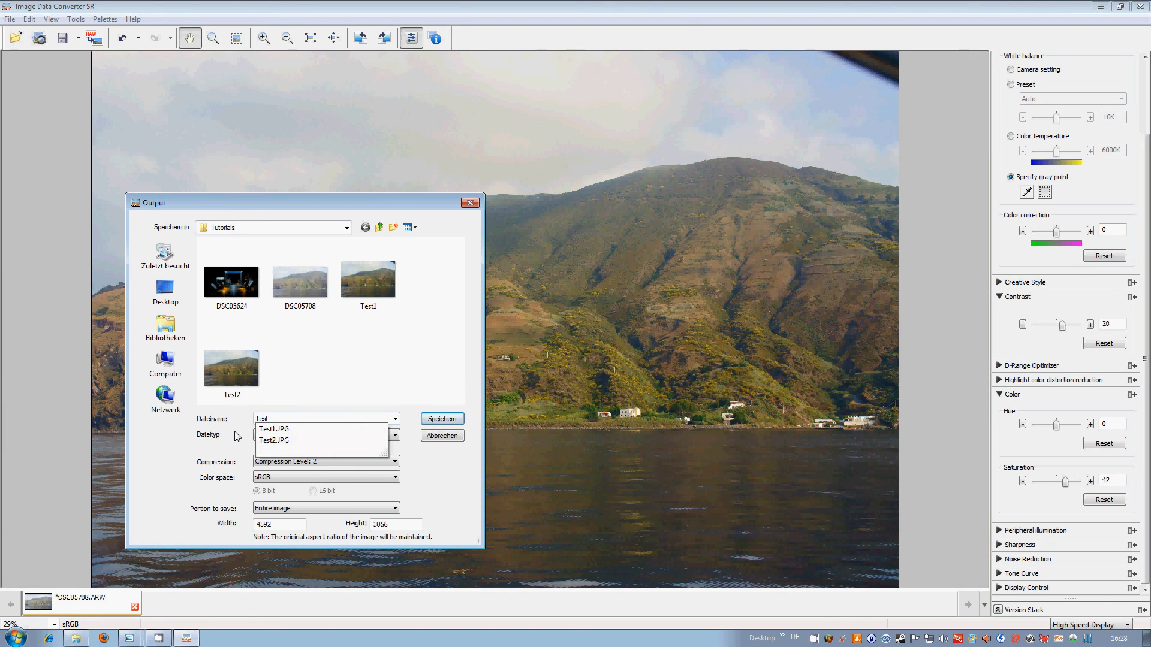
pyautogui.click(441, 418)
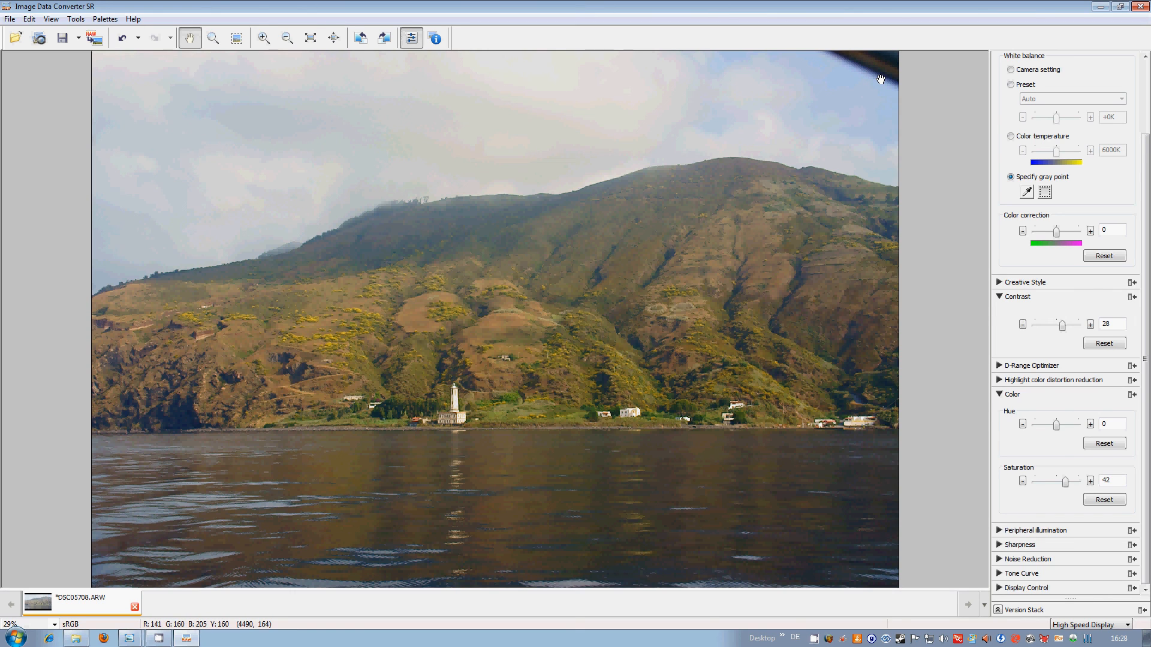
pyautogui.moveTo(394, 241)
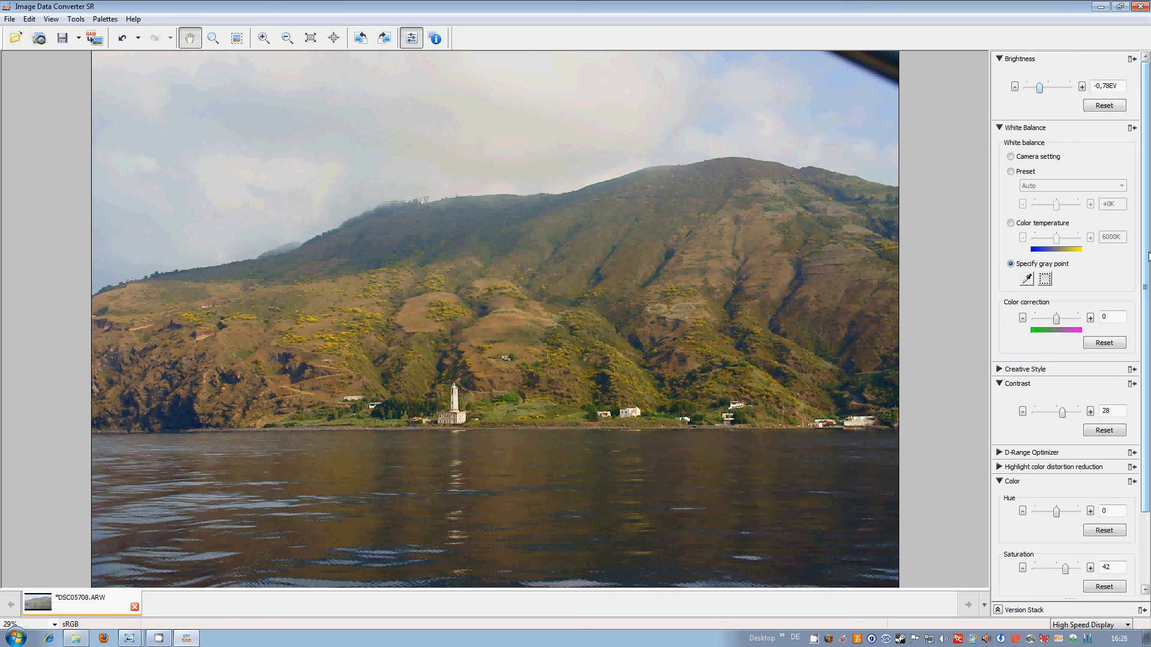
pyautogui.moveTo(956, 206)
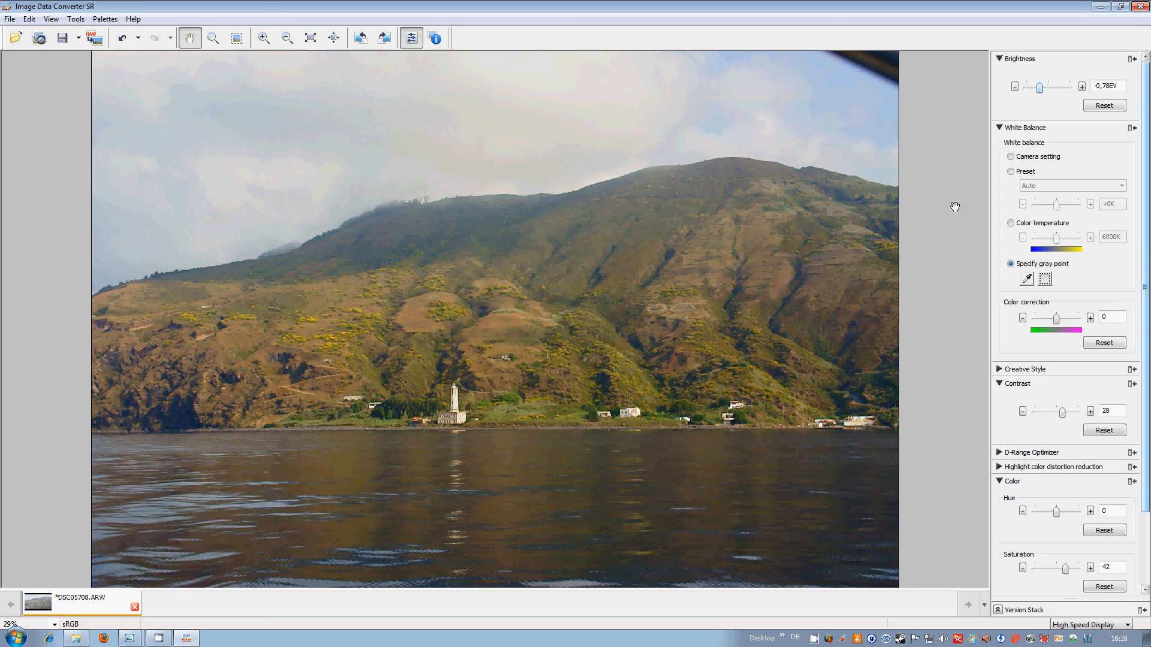
pyautogui.moveTo(947, 205)
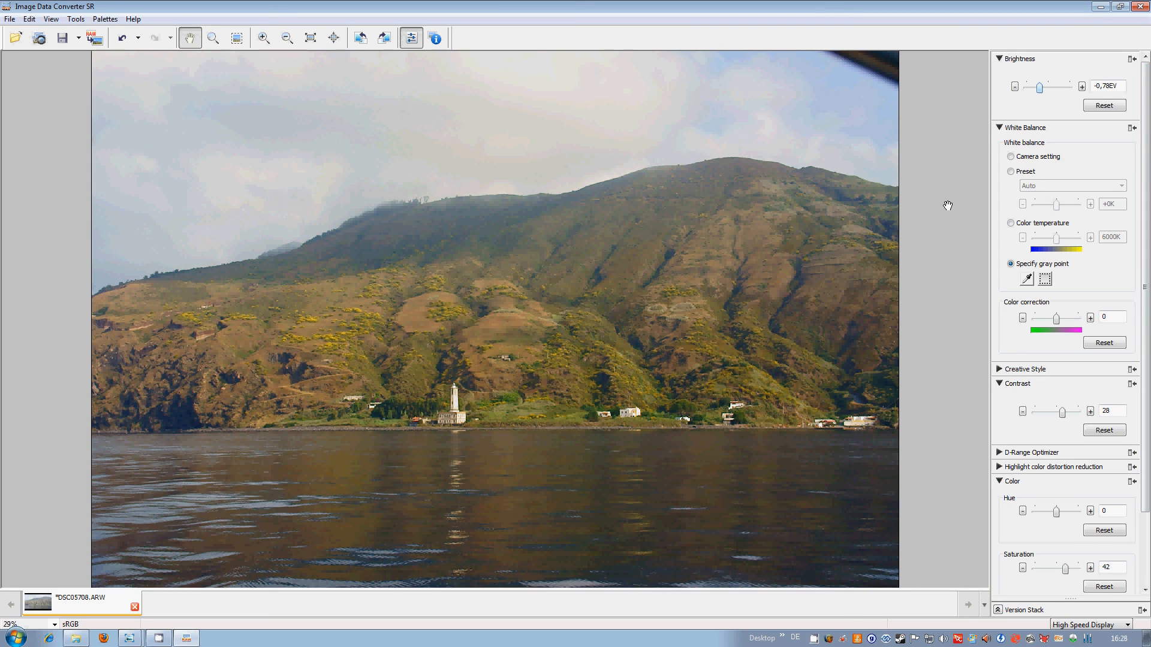